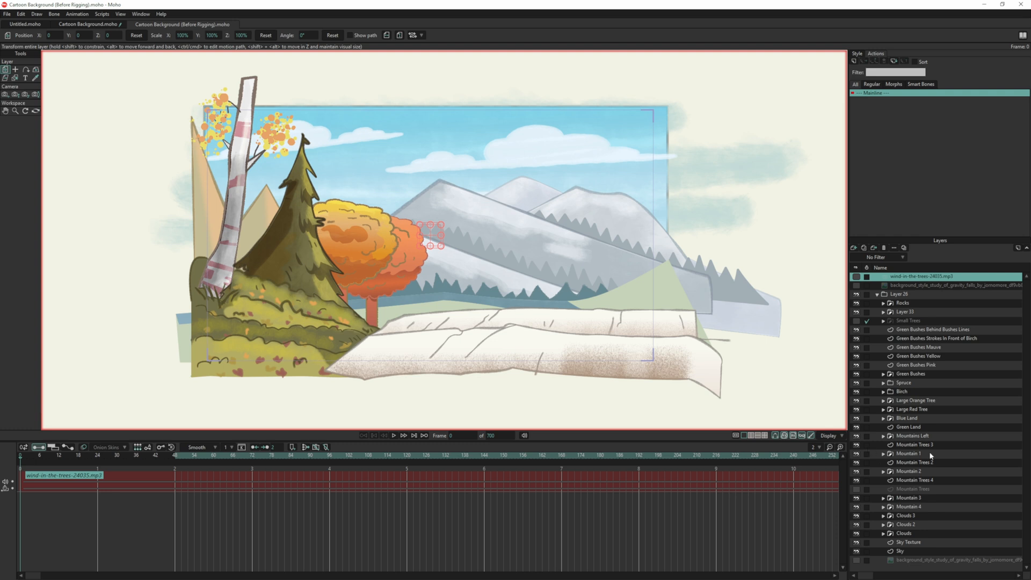
- Expand the Spruce group to show its texture, highlight and shadow layers, then select Spruce Tree
left_click(884, 383)
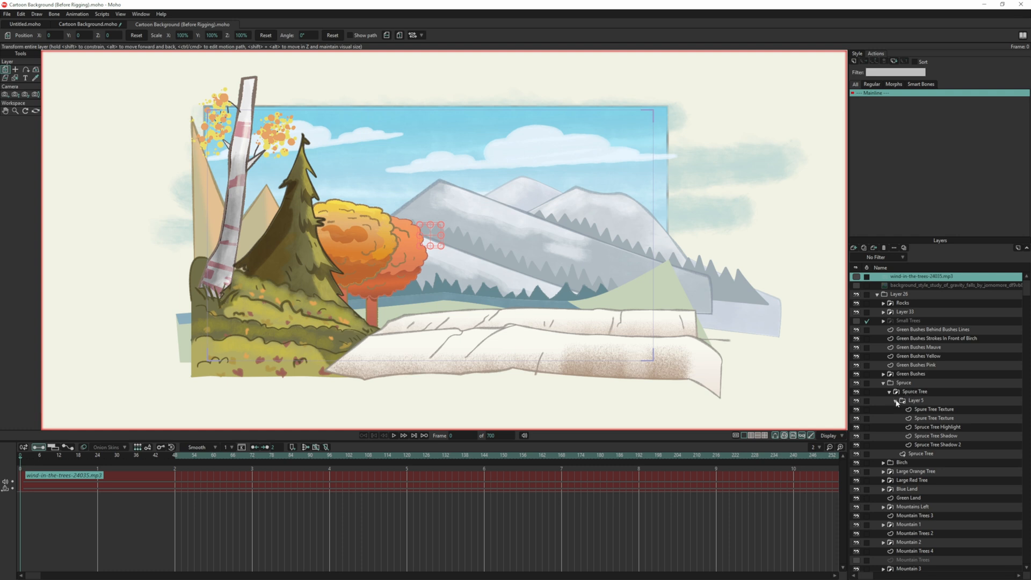
left_click(896, 400)
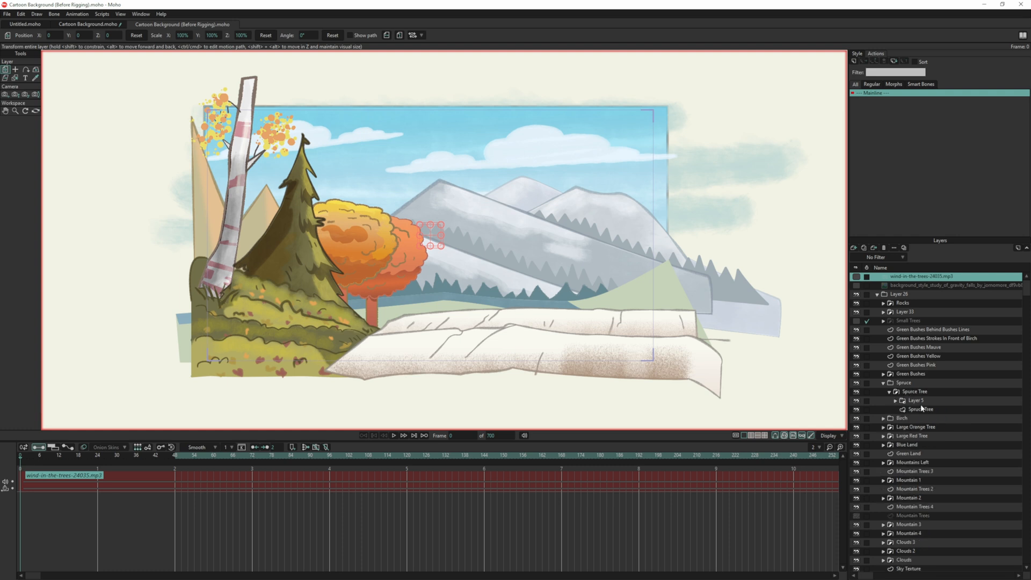
left_click(895, 399)
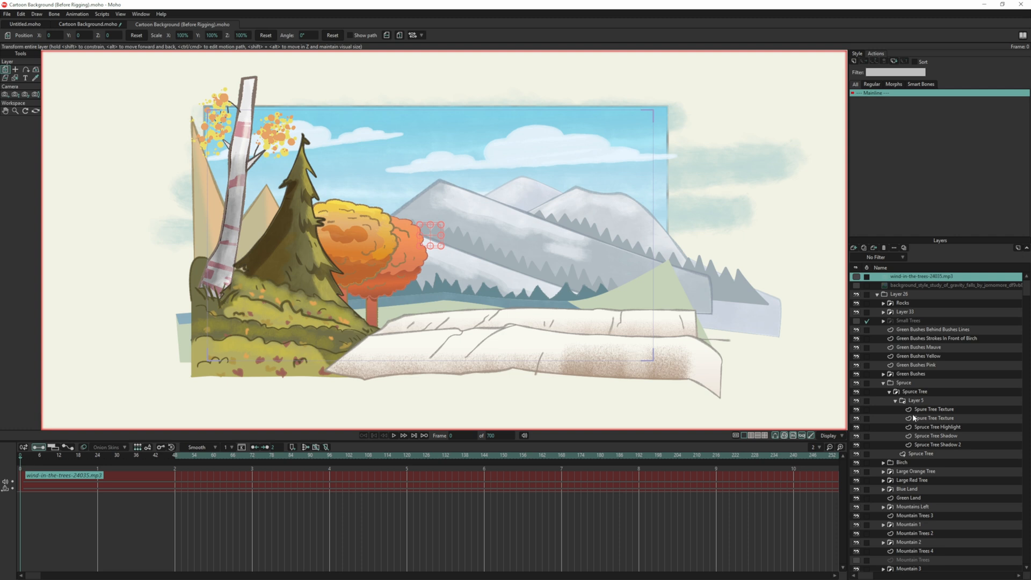
left_click(894, 400)
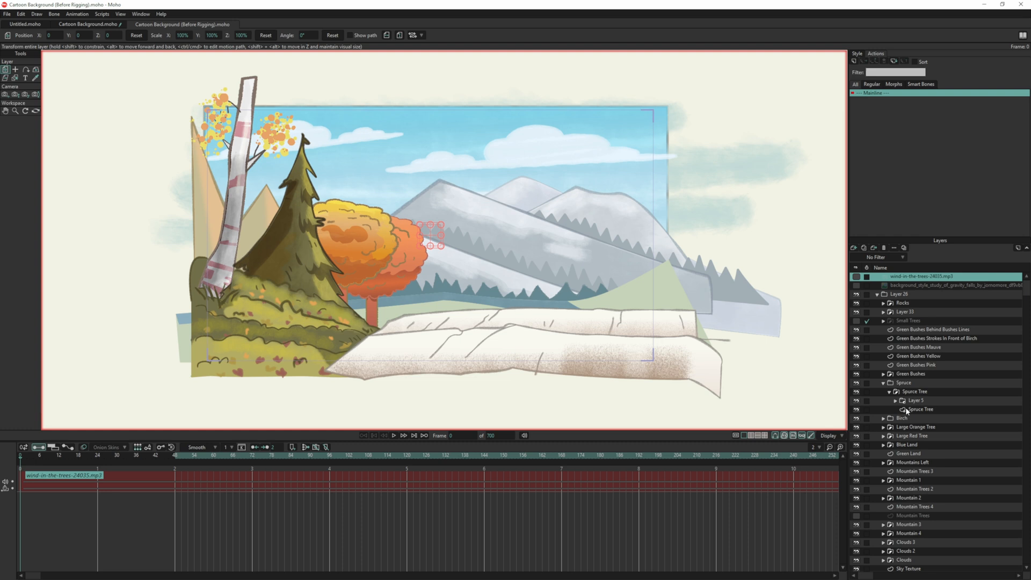
left_click(920, 409)
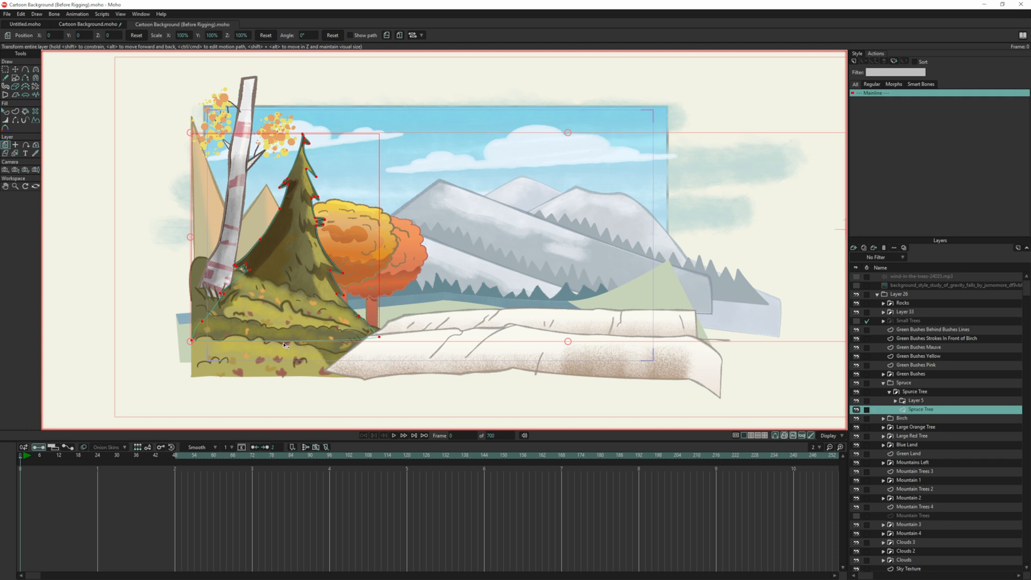
- Open the Draw menu for the Spruce Tree layer to create a curver layer
left_click(36, 14)
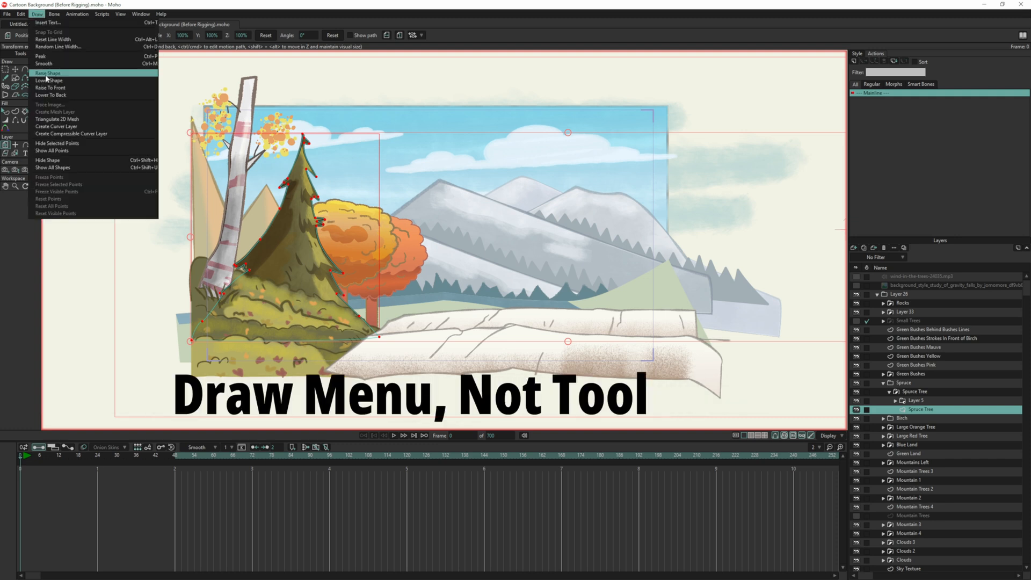
mouse_move(66, 126)
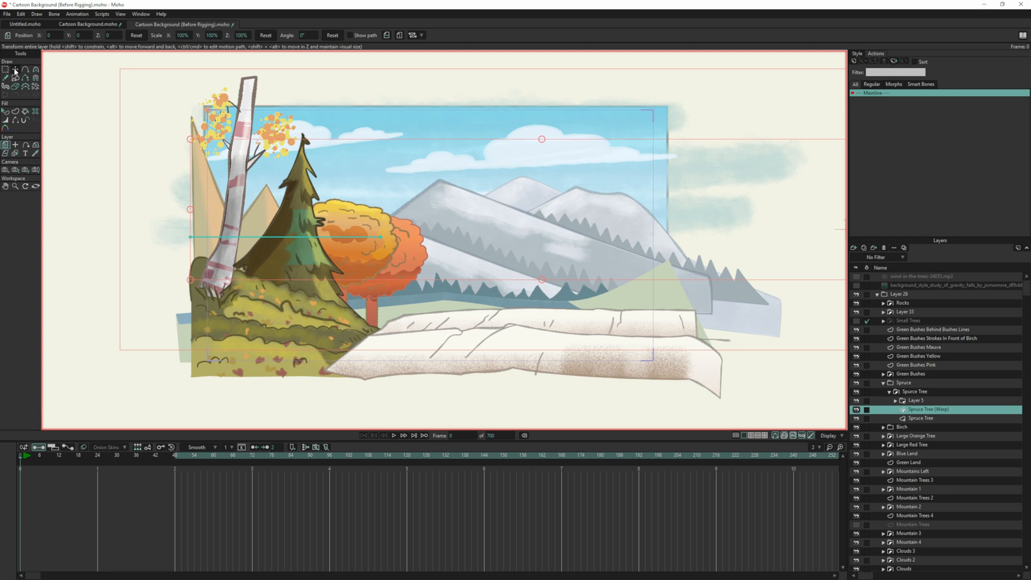
- Drag the warp curve's endpoints to the tree base and treetop, aligning it with the trunk
left_click(14, 69)
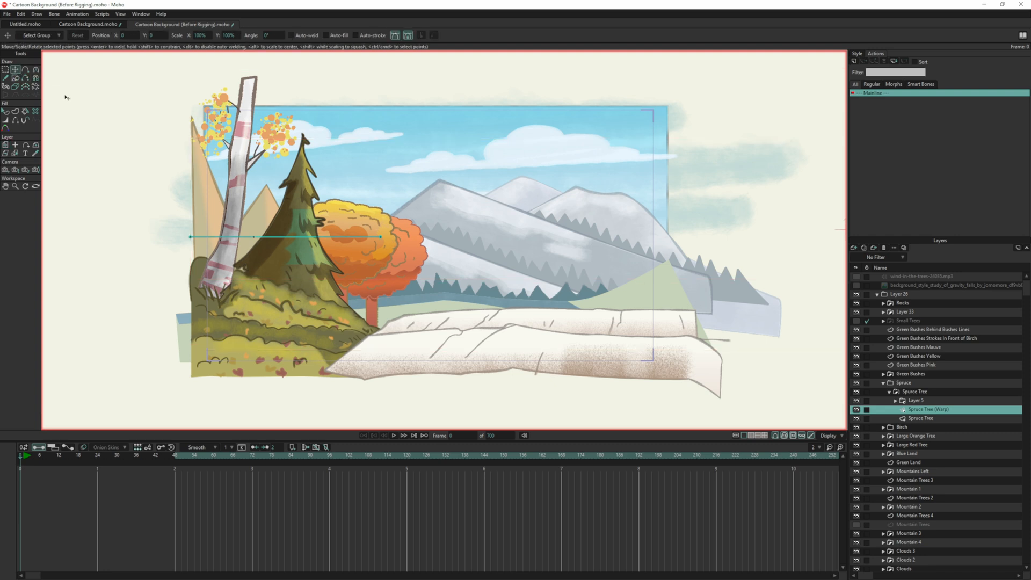
left_click(191, 237)
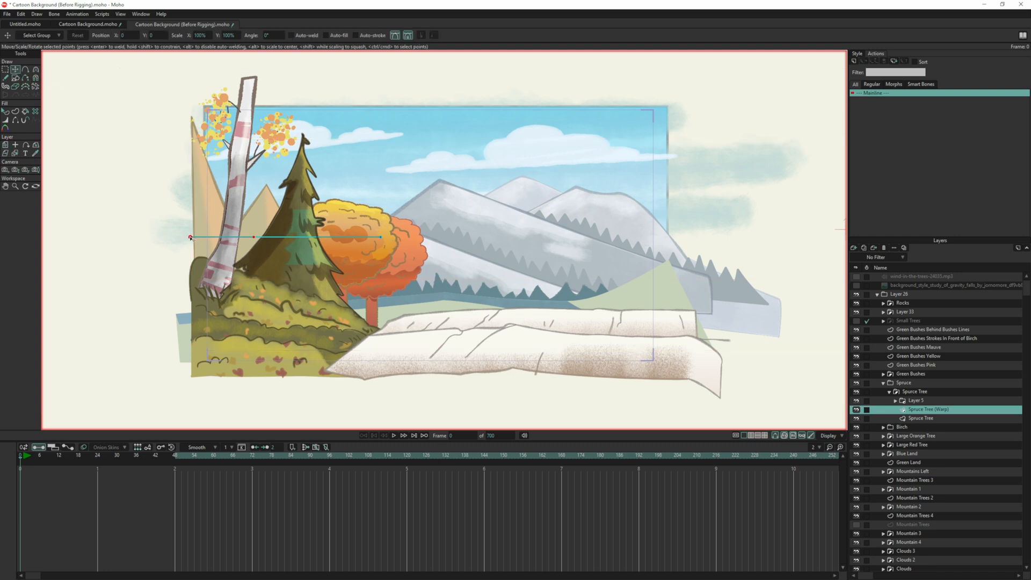
left_click_drag(189, 237, 193, 243)
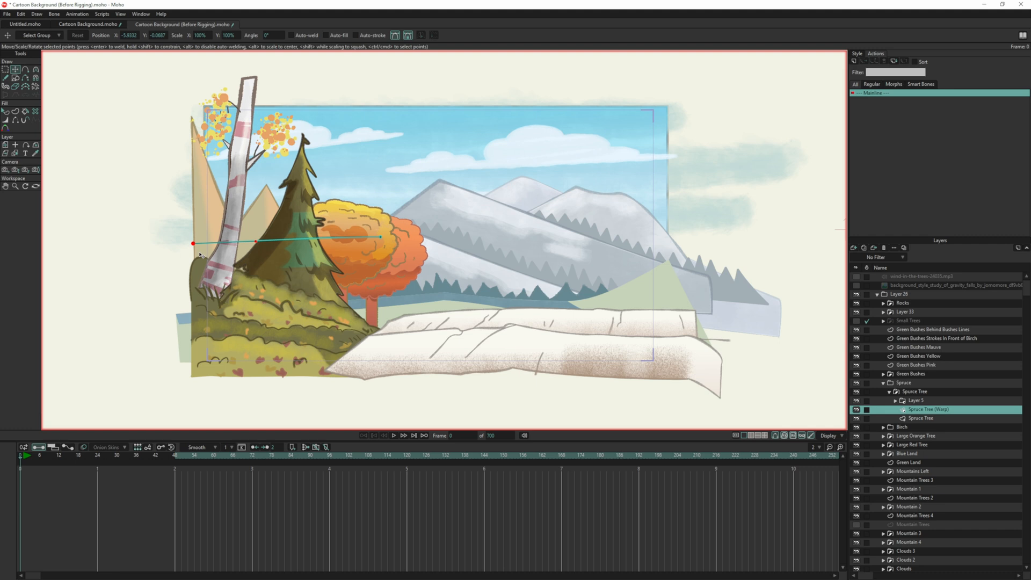
left_click_drag(191, 243, 275, 311)
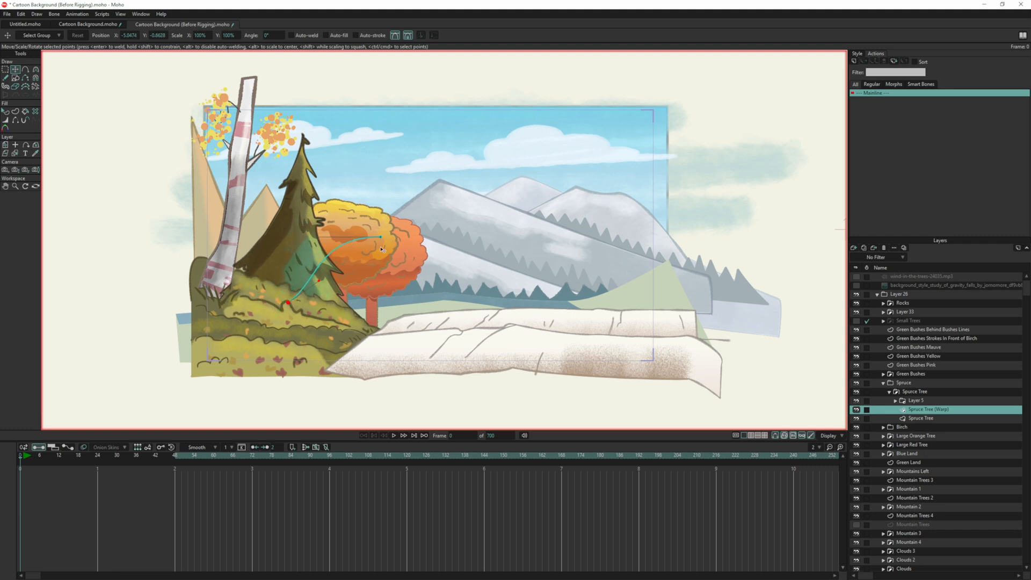
left_click_drag(381, 237, 316, 155)
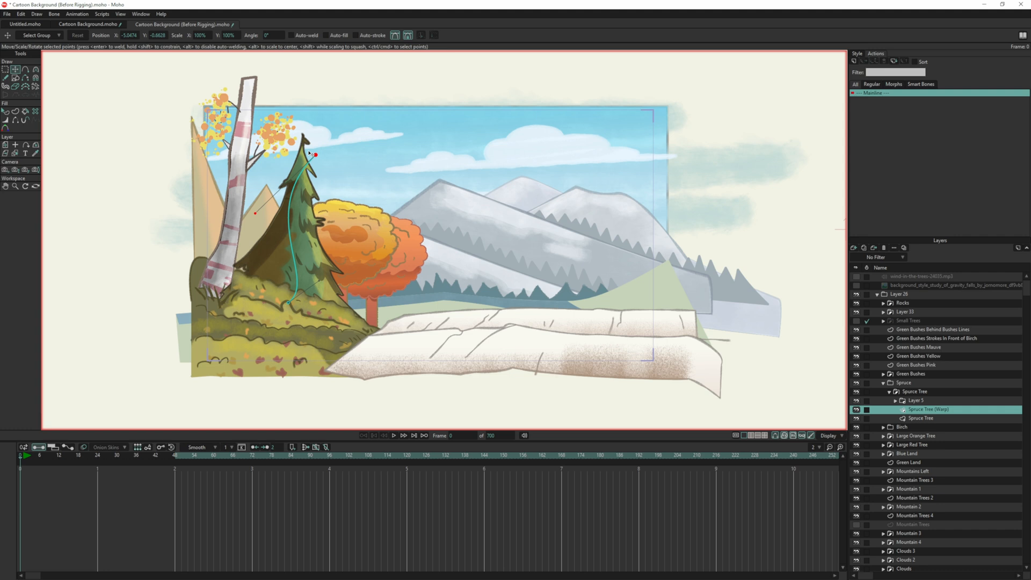
left_click_drag(314, 155, 304, 136)
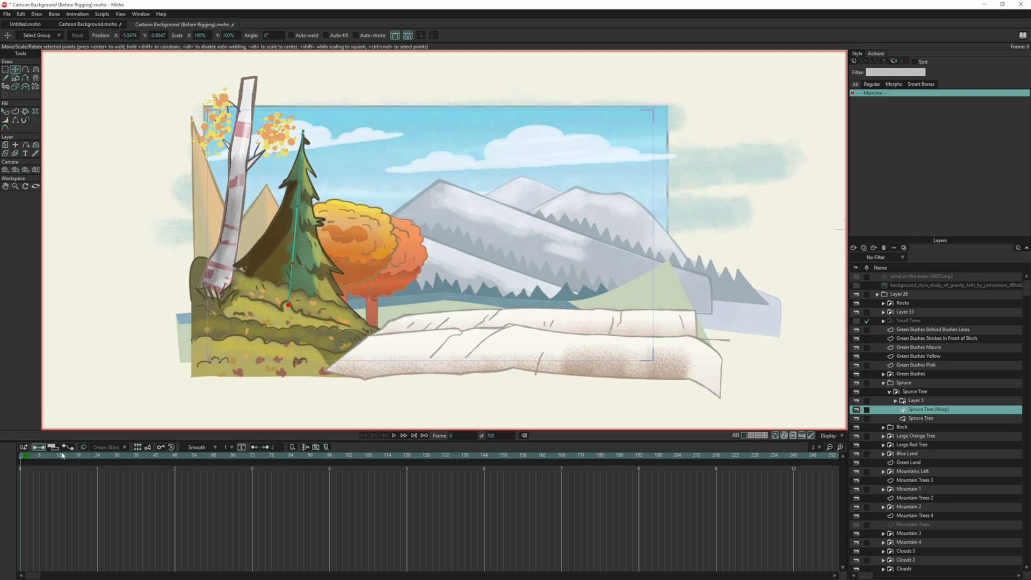
mouse_move(209, 415)
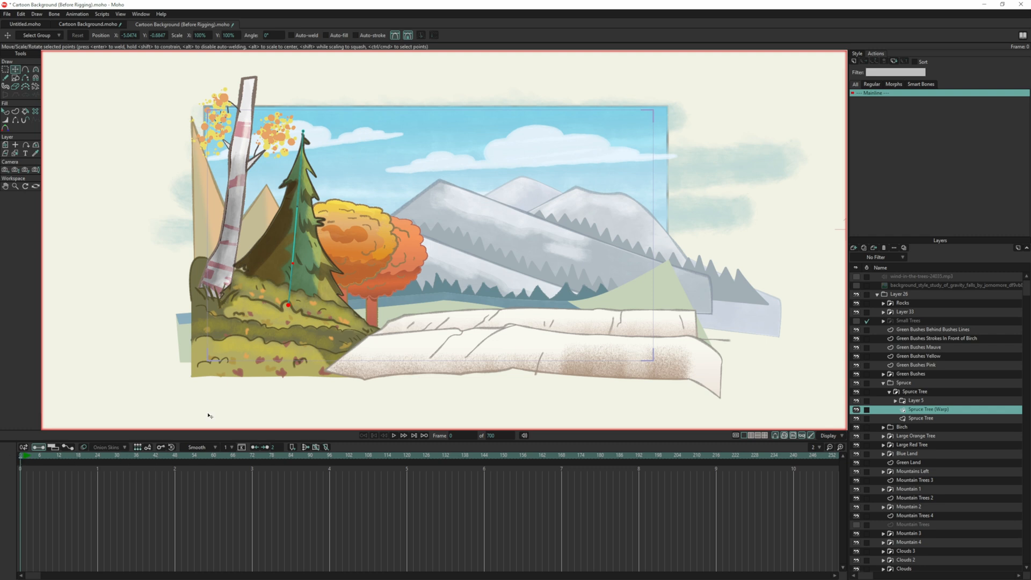
mouse_move(22, 460)
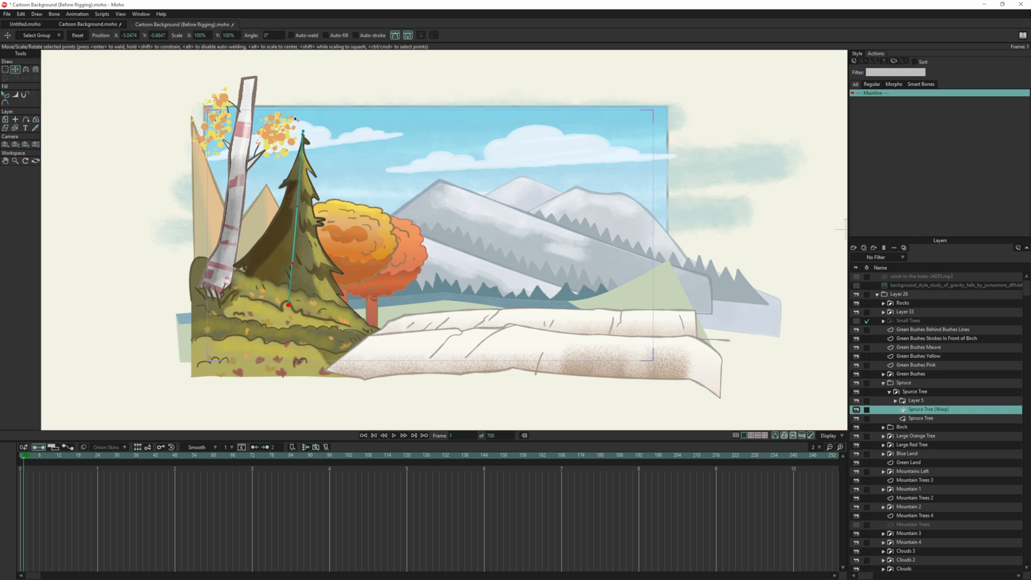
mouse_move(320, 134)
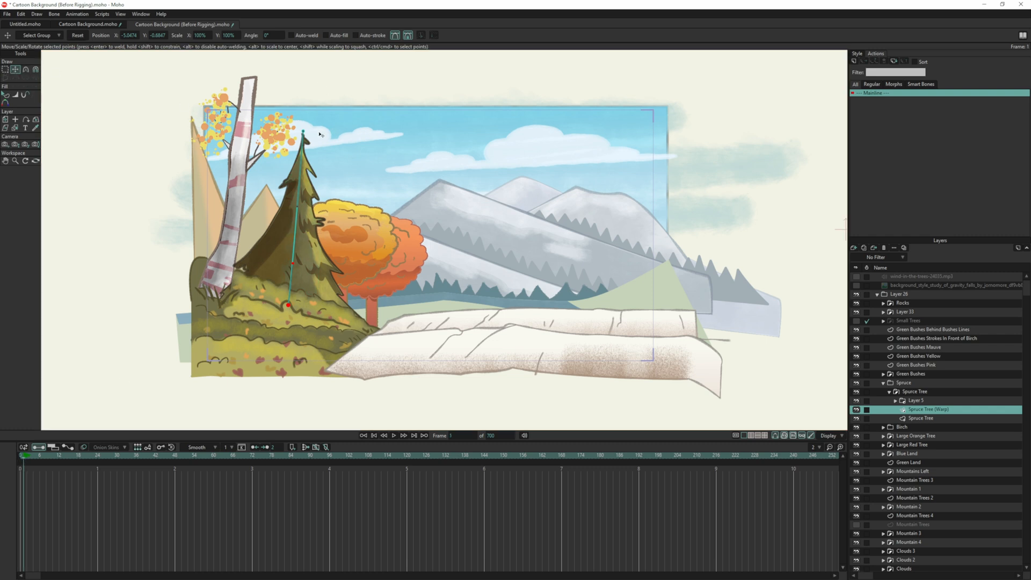
- Bend the treetop right and left with the warp curve, then straighten the spruce upright
left_click_drag(303, 132, 349, 146)
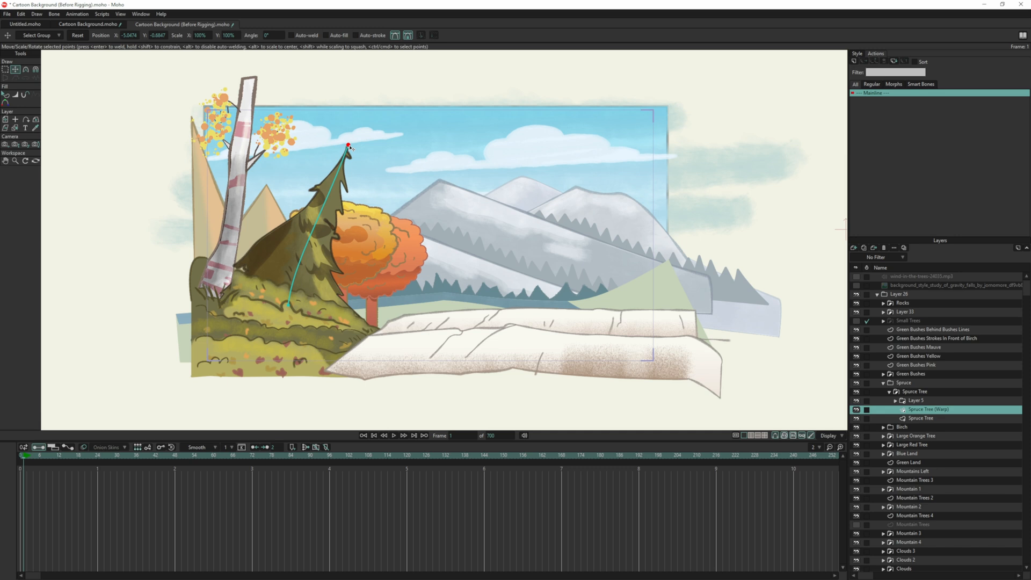
left_click_drag(349, 147, 335, 139)
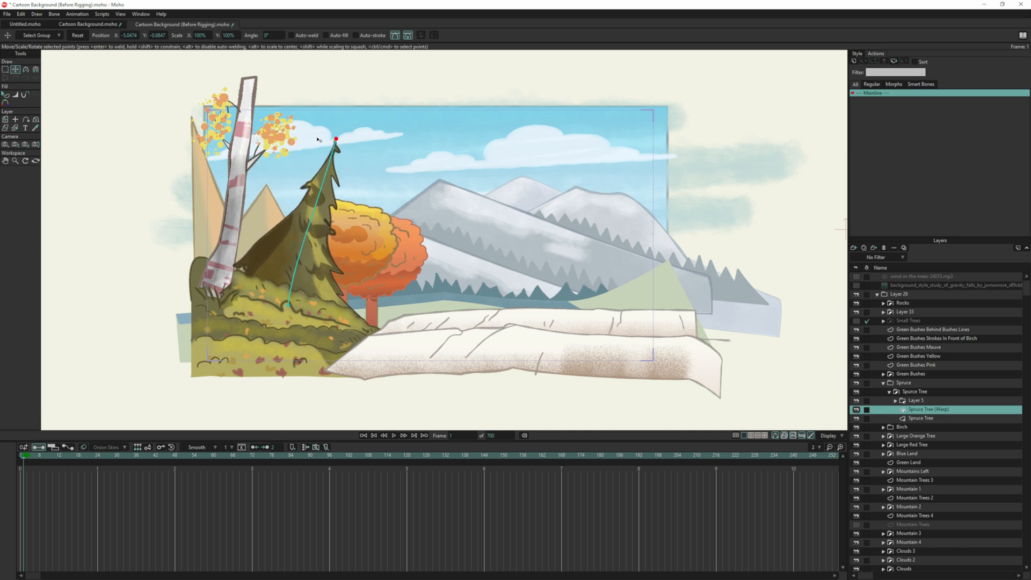
left_click_drag(335, 138, 273, 132)
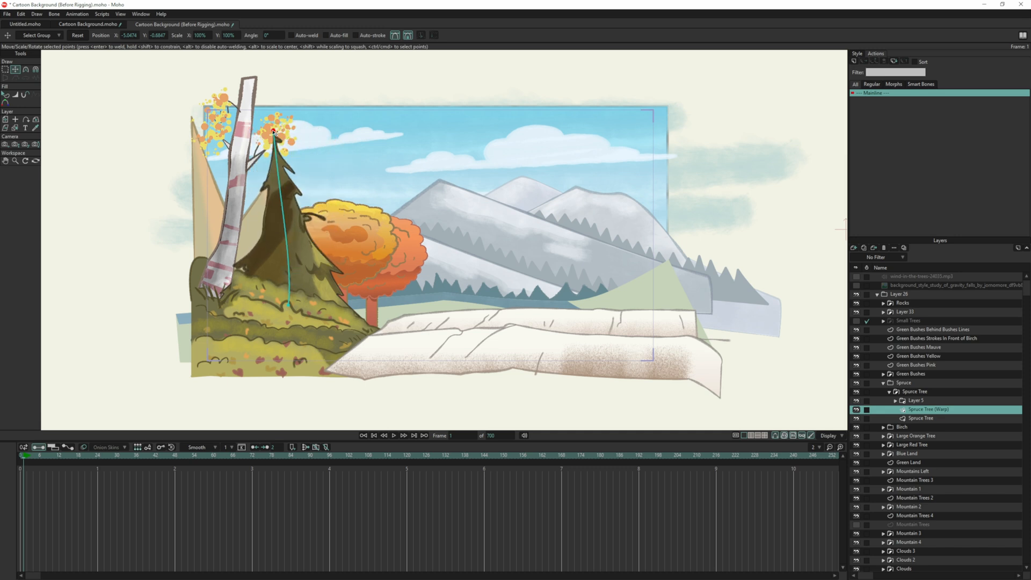
left_click_drag(272, 131, 270, 140)
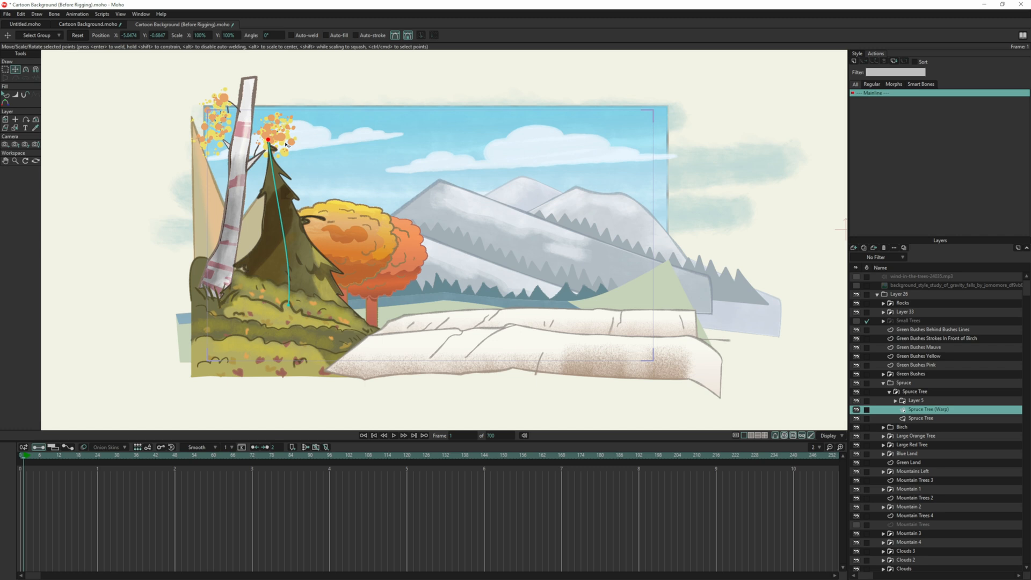
left_click_drag(270, 139, 313, 147)
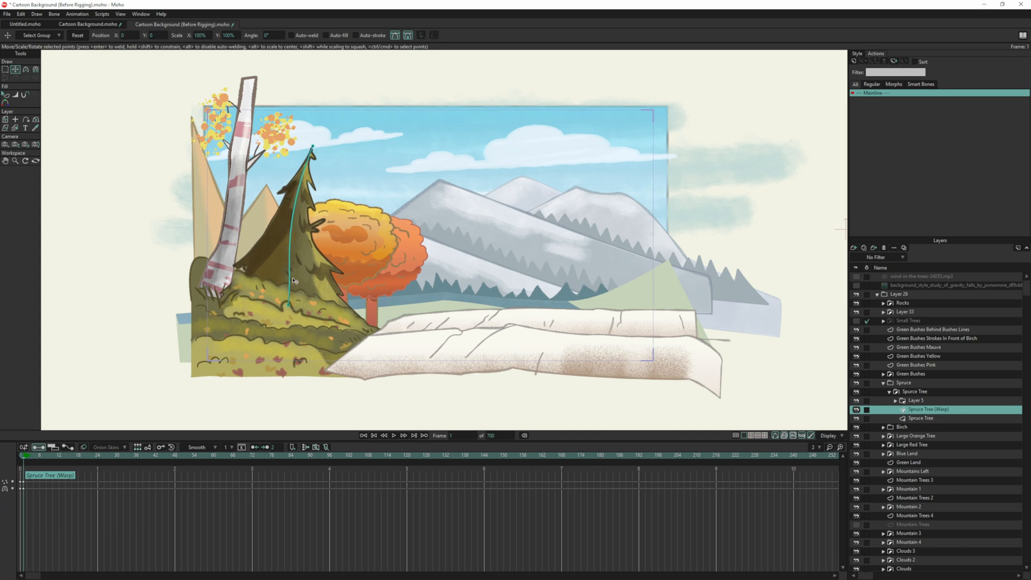
left_click_drag(293, 280, 287, 304)
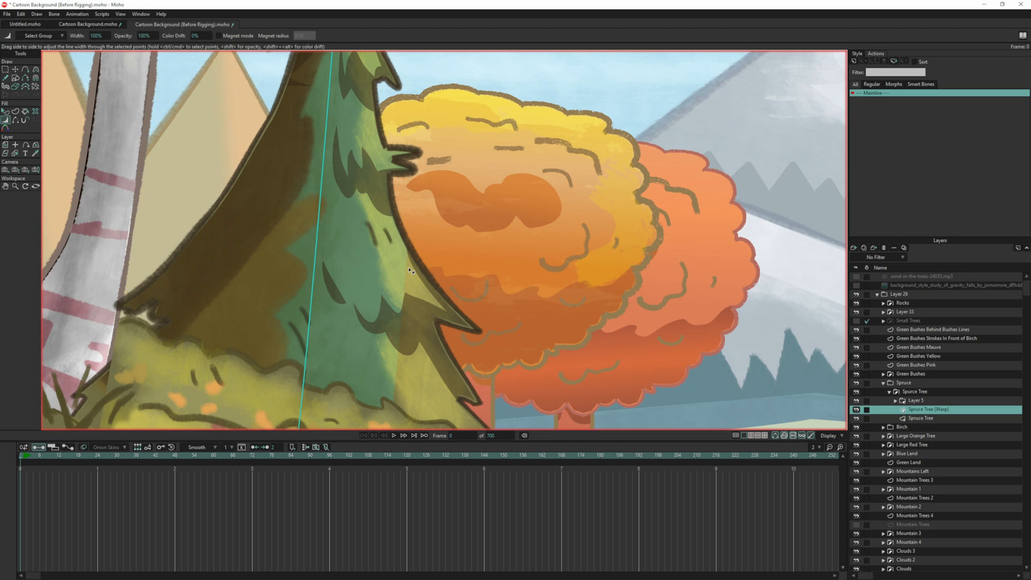
mouse_move(399, 327)
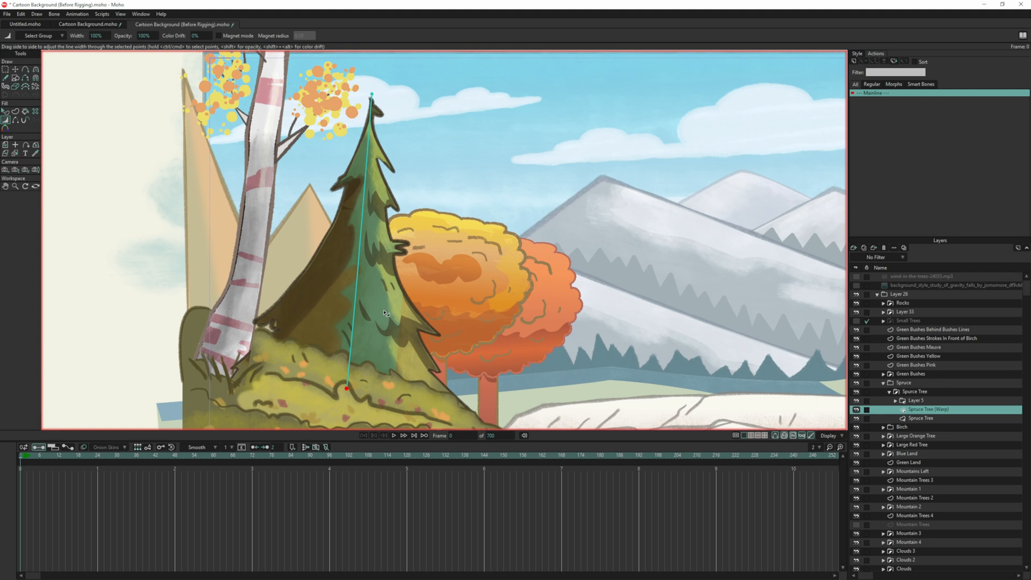
- Adjust the view around the straightened spruce and its warp curve
left_click_drag(384, 313, 368, 303)
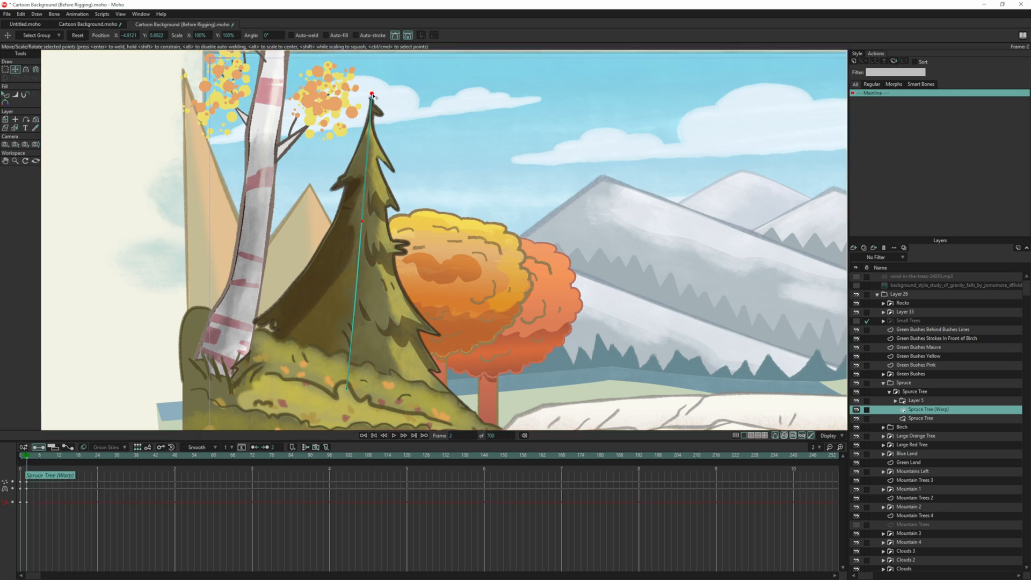
- Swing the warp curve's treetop point left and right to test the spruce bending
left_click_drag(371, 96, 298, 98)
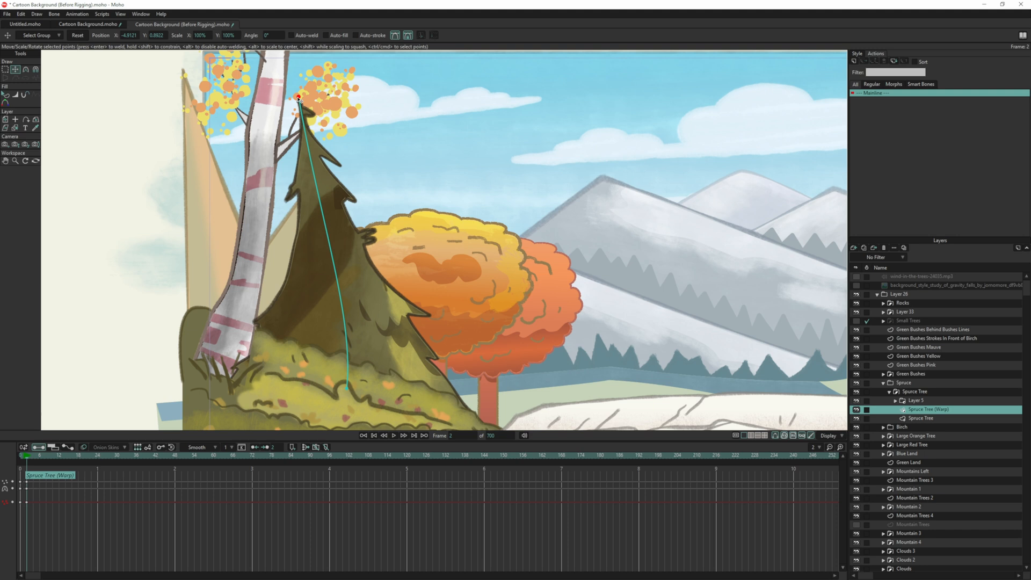
left_click_drag(327, 92, 322, 97)
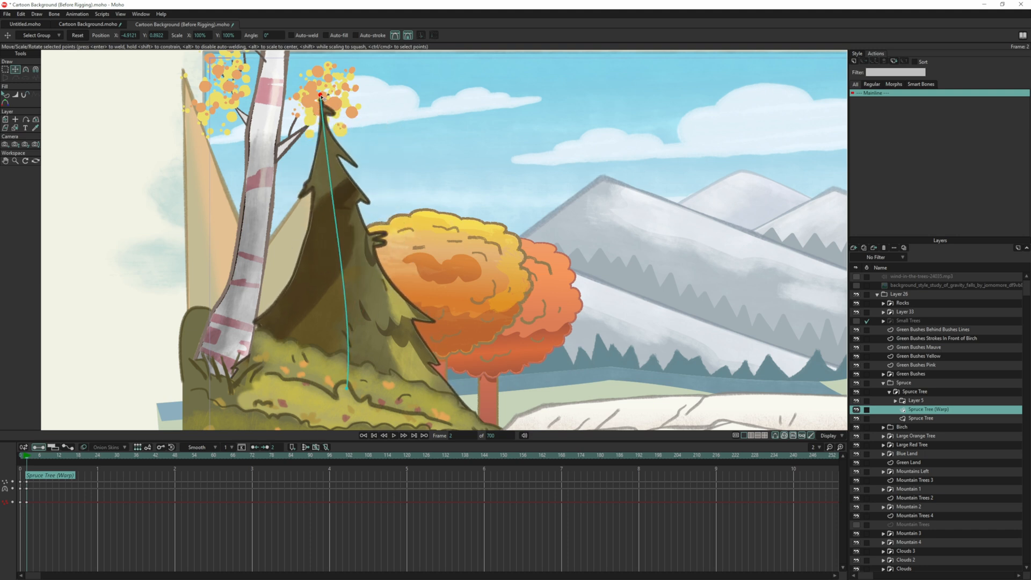
left_click_drag(322, 97, 370, 98)
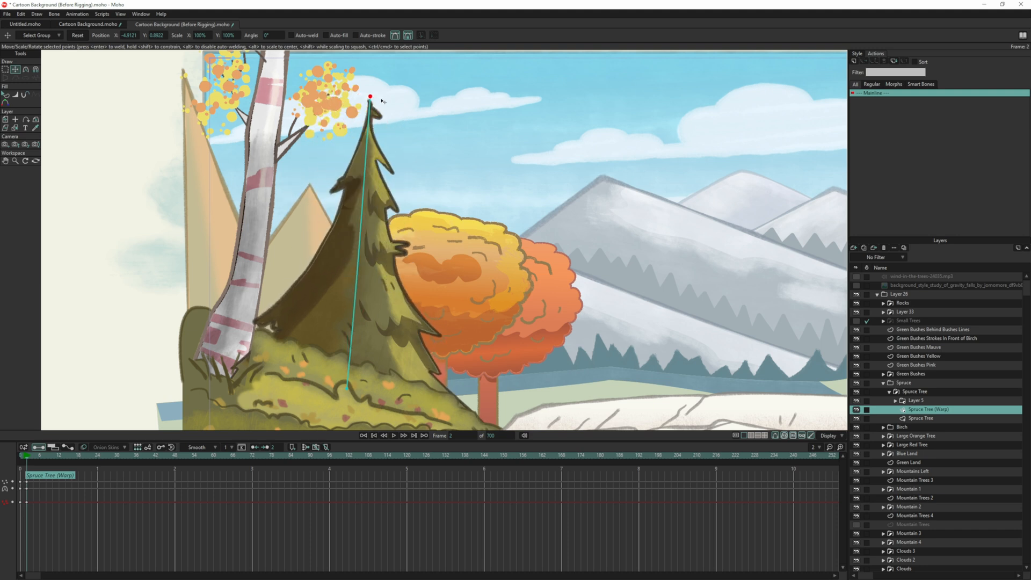
left_click_drag(370, 97, 378, 109)
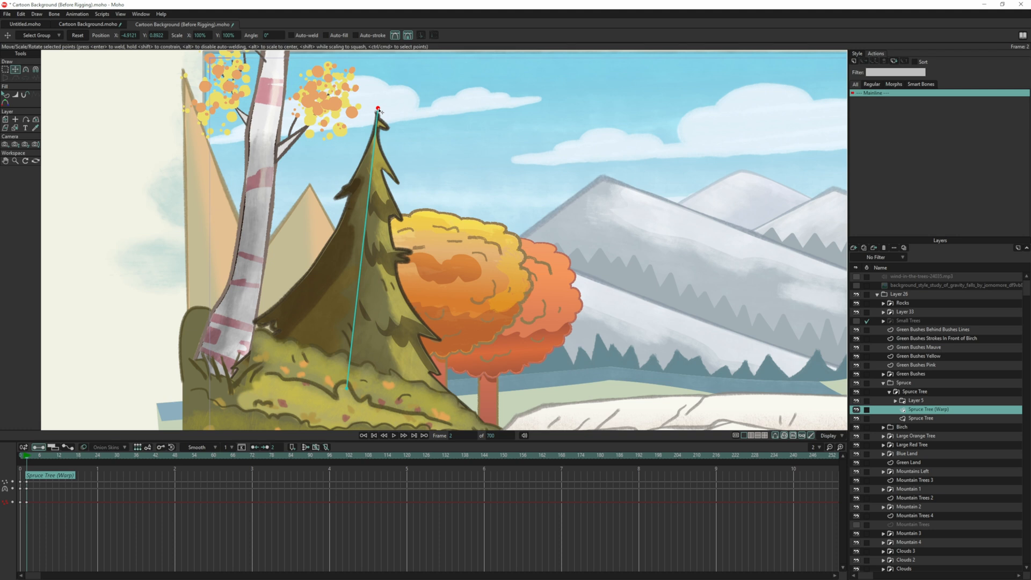
left_click_drag(378, 108, 349, 102)
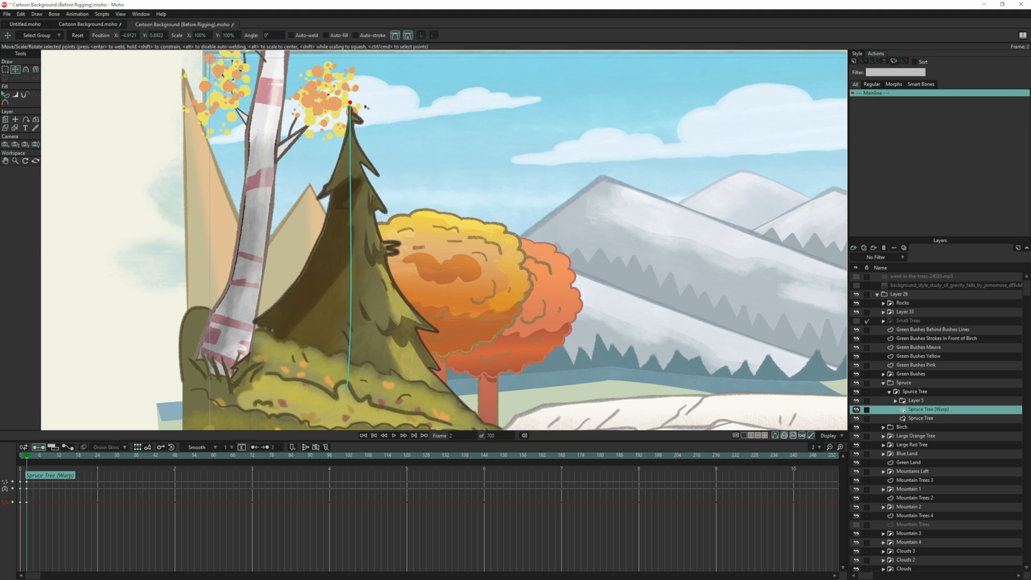
left_click_drag(350, 104, 356, 111)
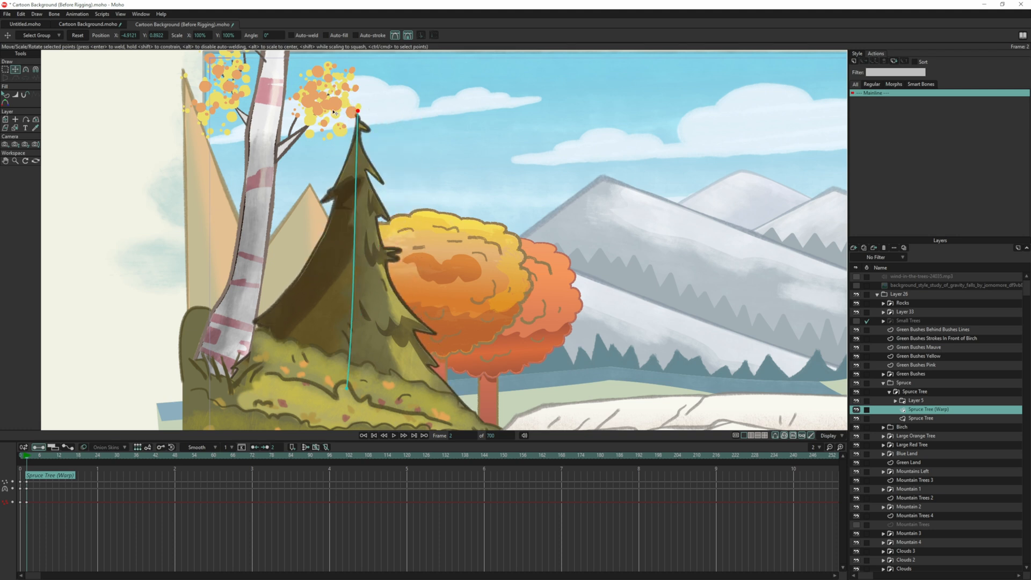
left_click_drag(357, 111, 384, 133)
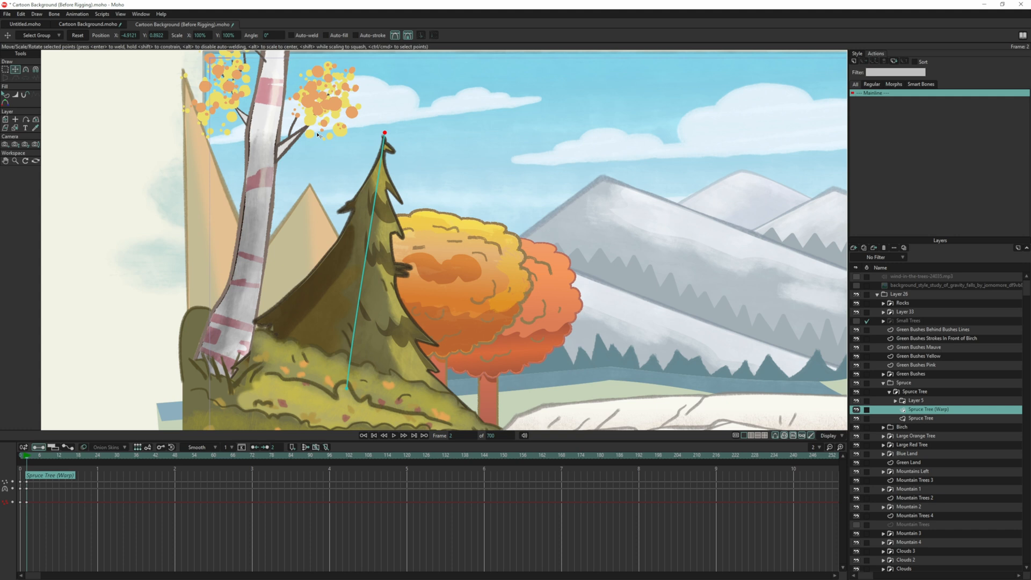
left_click_drag(384, 134, 335, 125)
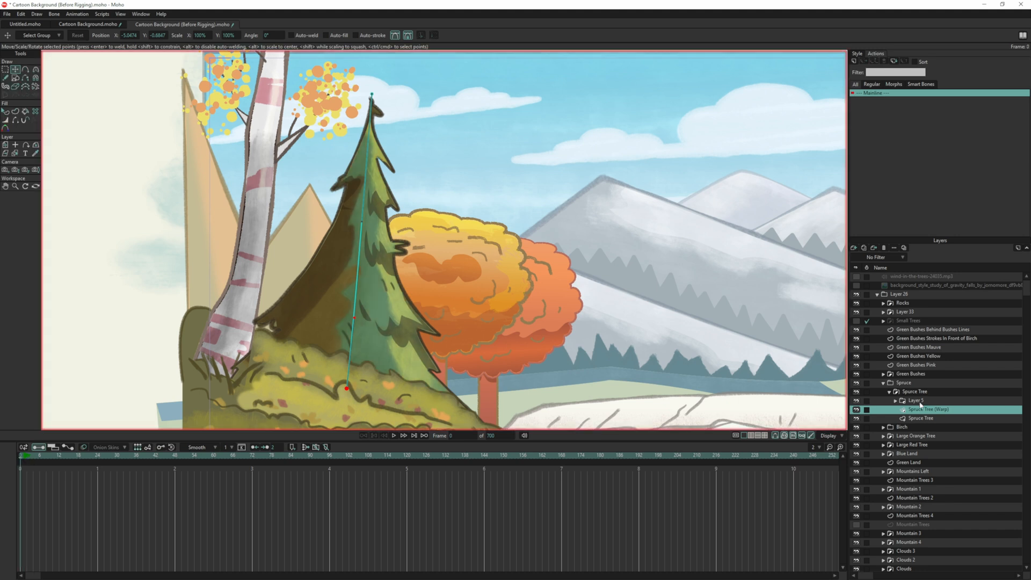
mouse_move(919, 404)
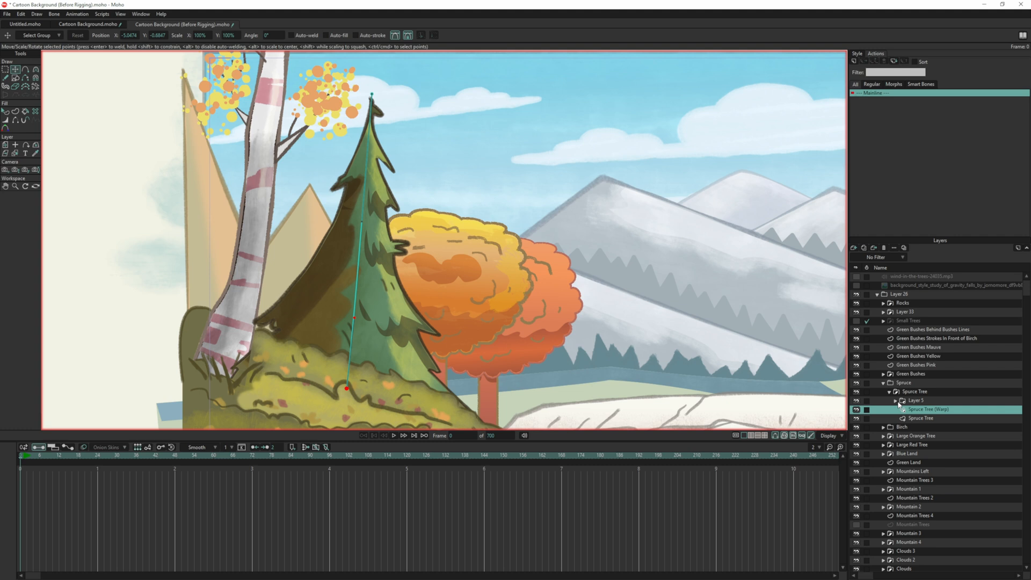
- Expand Layer 5 and set the texture layer's warp layer to Spruce Tree (Warp), applying it
left_click(902, 400)
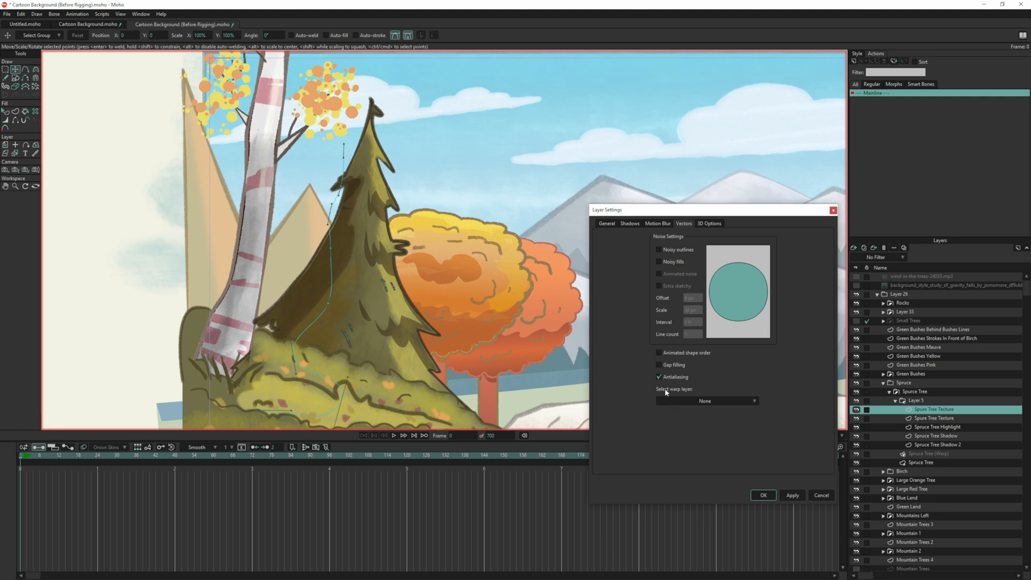
left_click(706, 401)
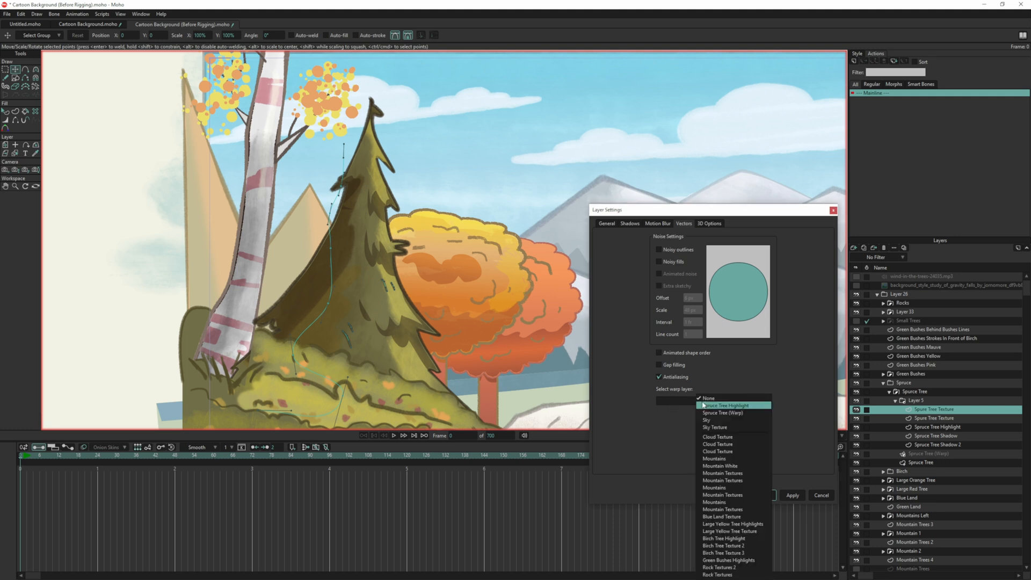
mouse_move(724, 413)
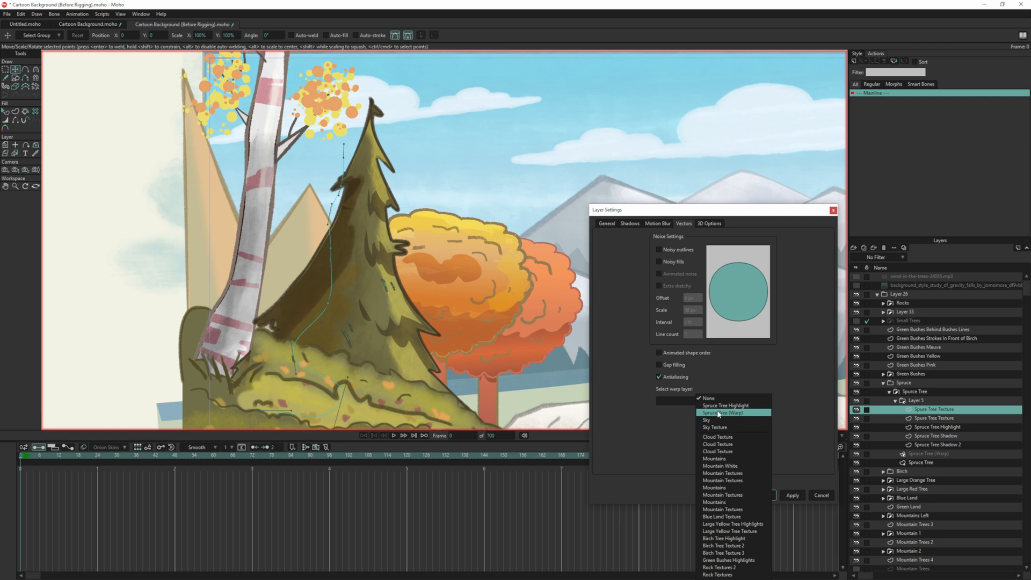
left_click(732, 413)
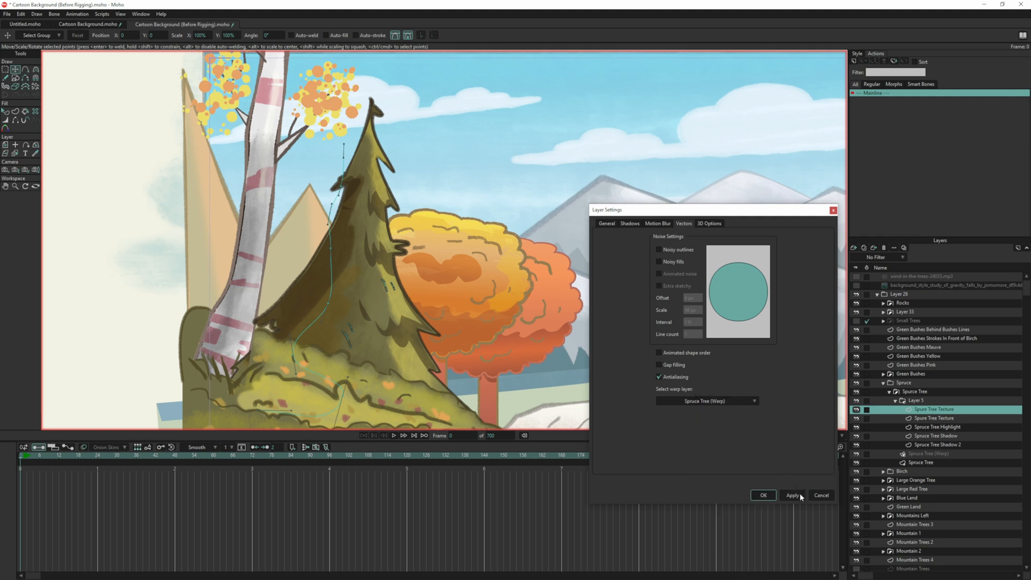
left_click(705, 401)
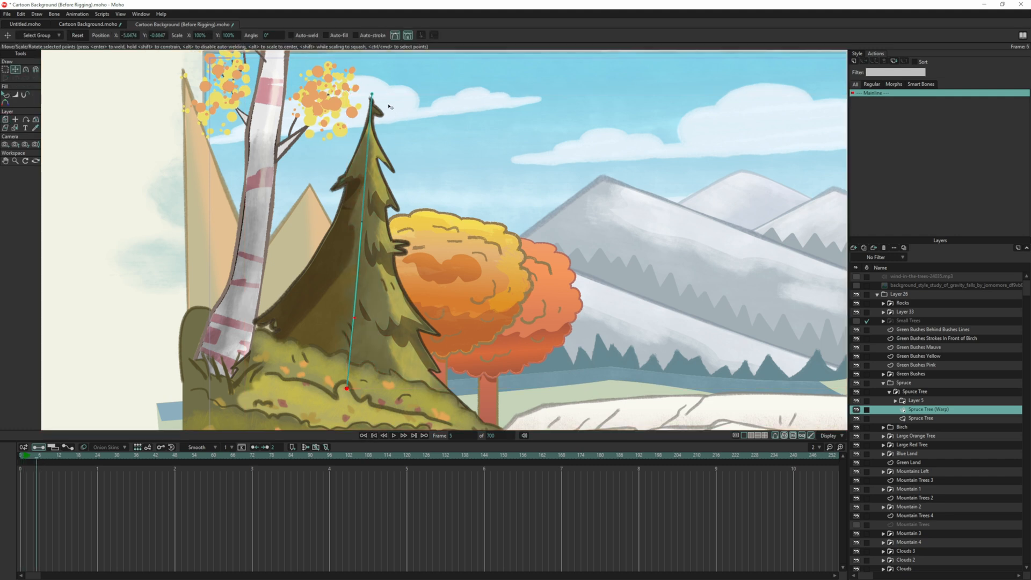
left_click_drag(372, 96, 380, 97)
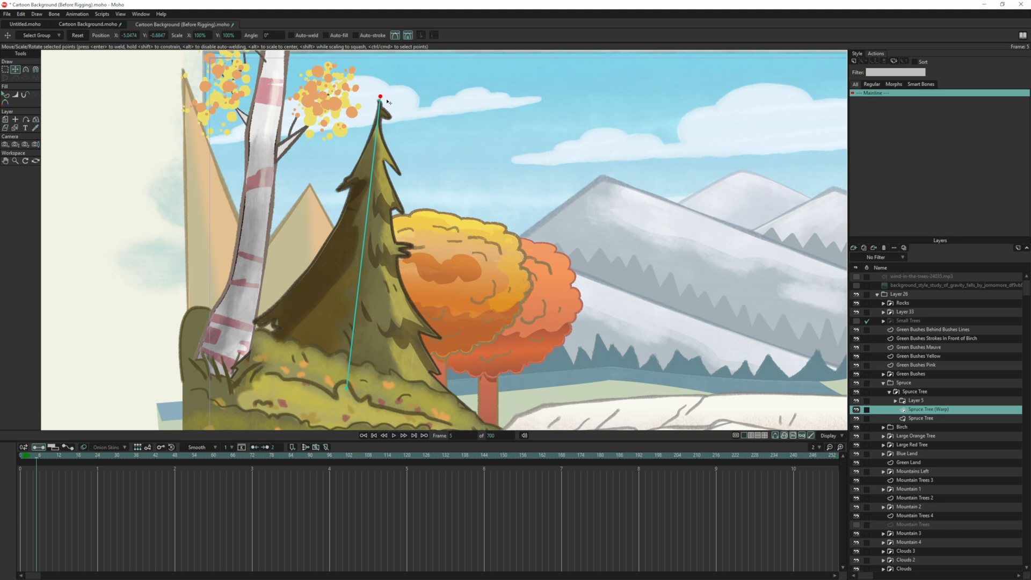
left_click_drag(380, 97, 335, 94)
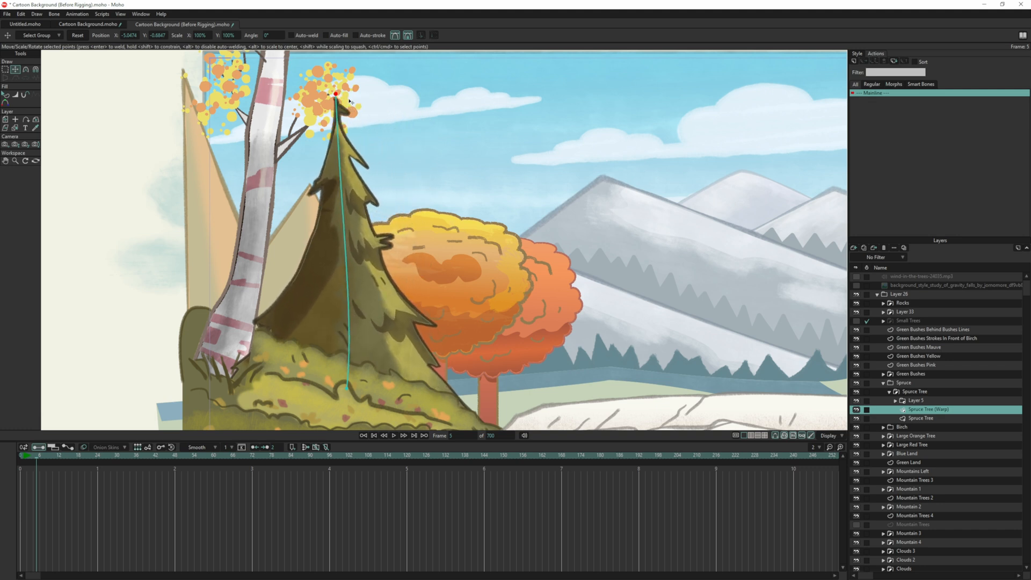
left_click_drag(335, 94, 391, 99)
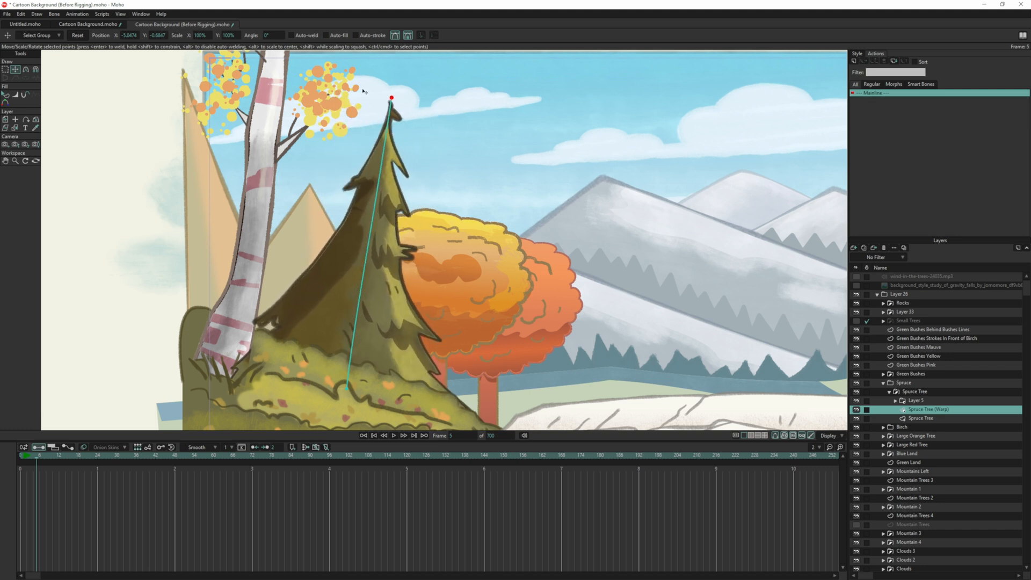
left_click_drag(392, 98, 328, 90)
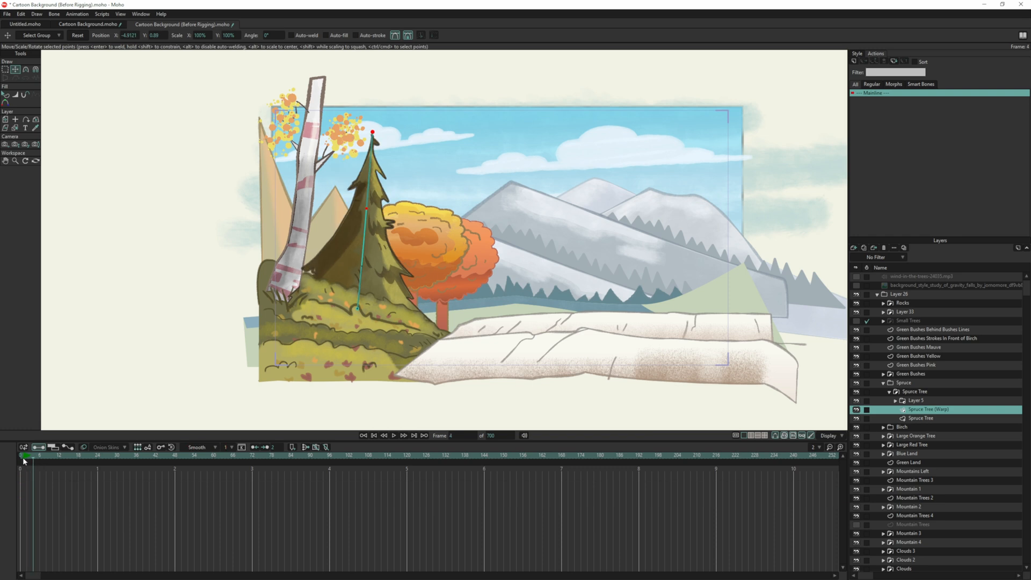
- At frame 24, drag the warp curve's top point right so the spruce leans right
left_click(373, 436)
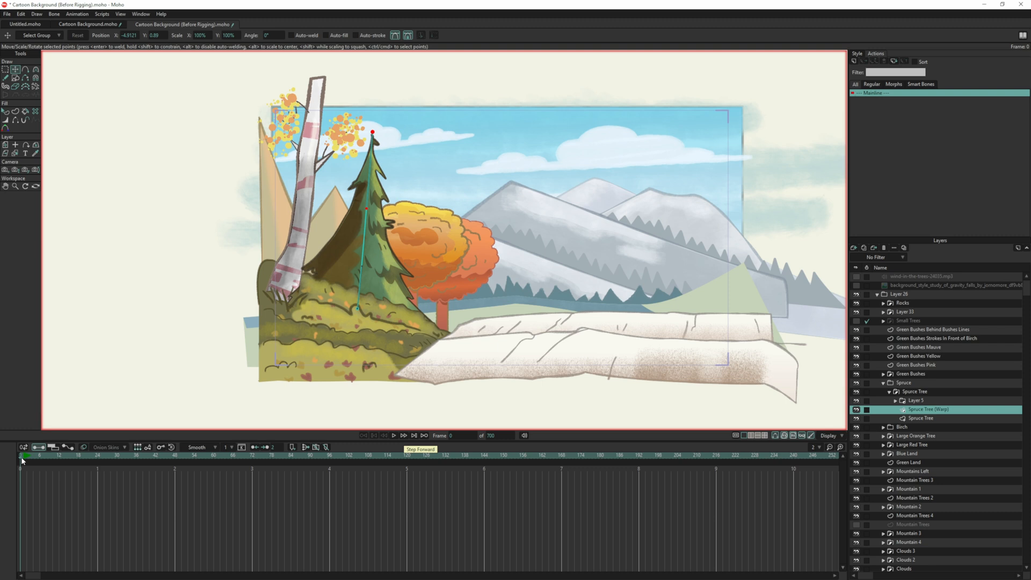
left_click(414, 436)
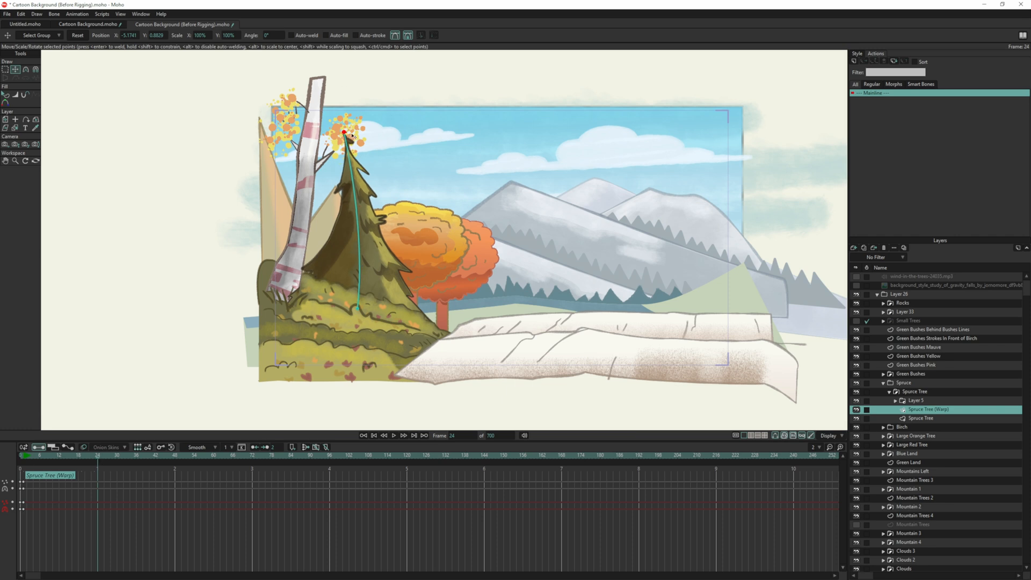
left_click_drag(343, 133, 392, 137)
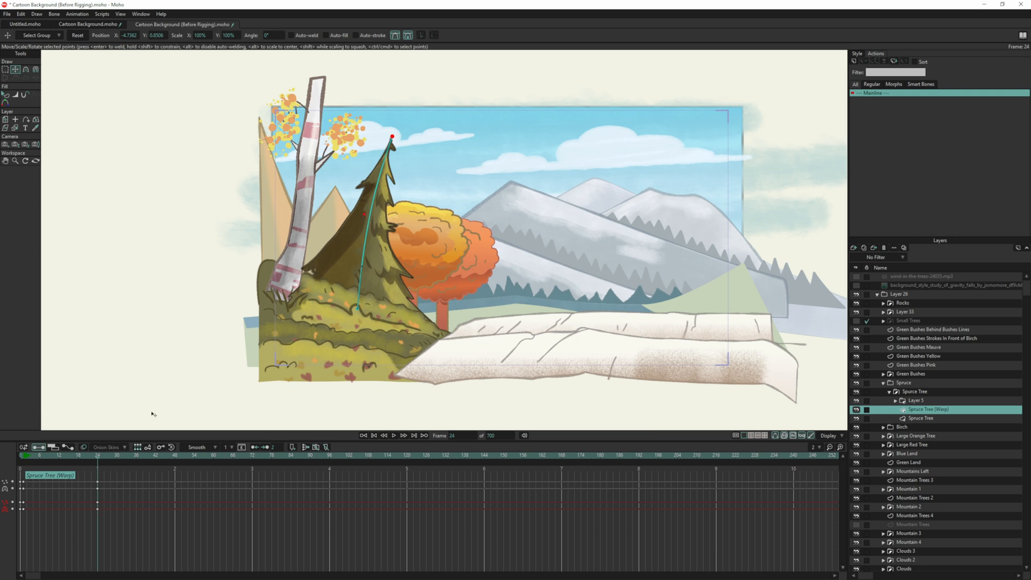
left_click(85, 454)
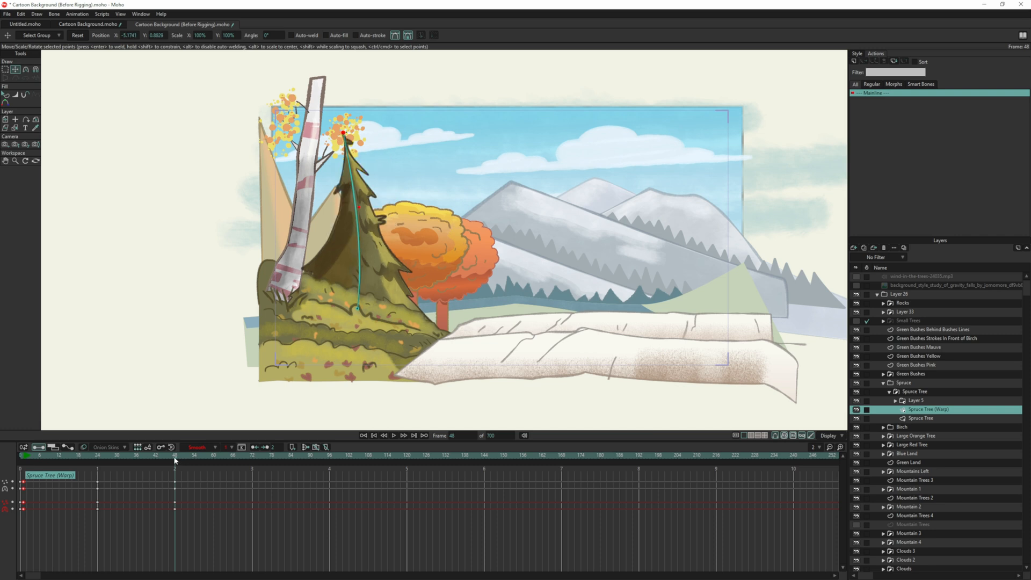
- Preview an in-between sway frame, then select the frame 48 keyframes
left_click(99, 454)
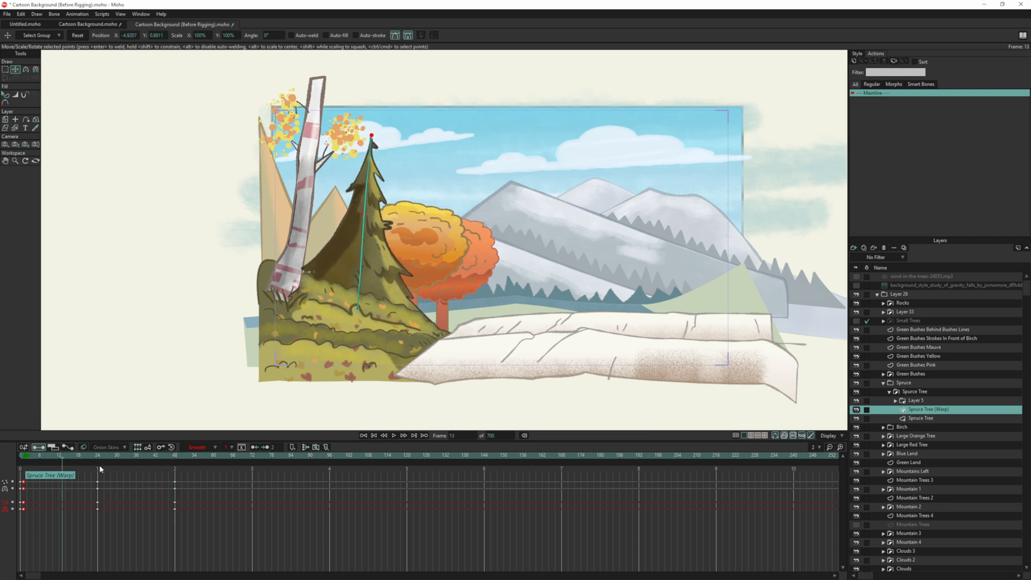
left_click(174, 454)
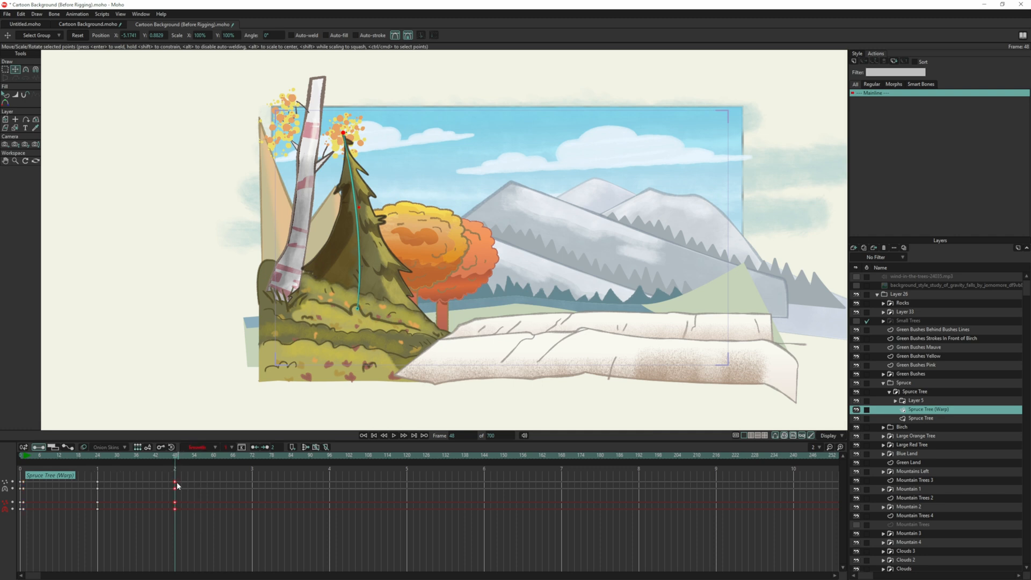
- Give the frame 48 keys Cycle interpolation looping back to frame 2
right_click(176, 486)
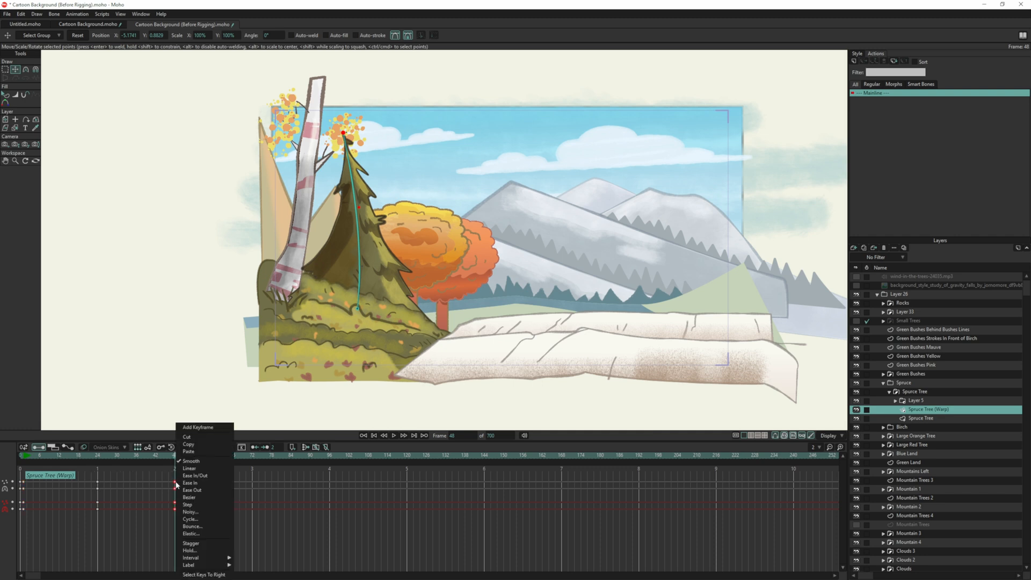
mouse_move(190, 526)
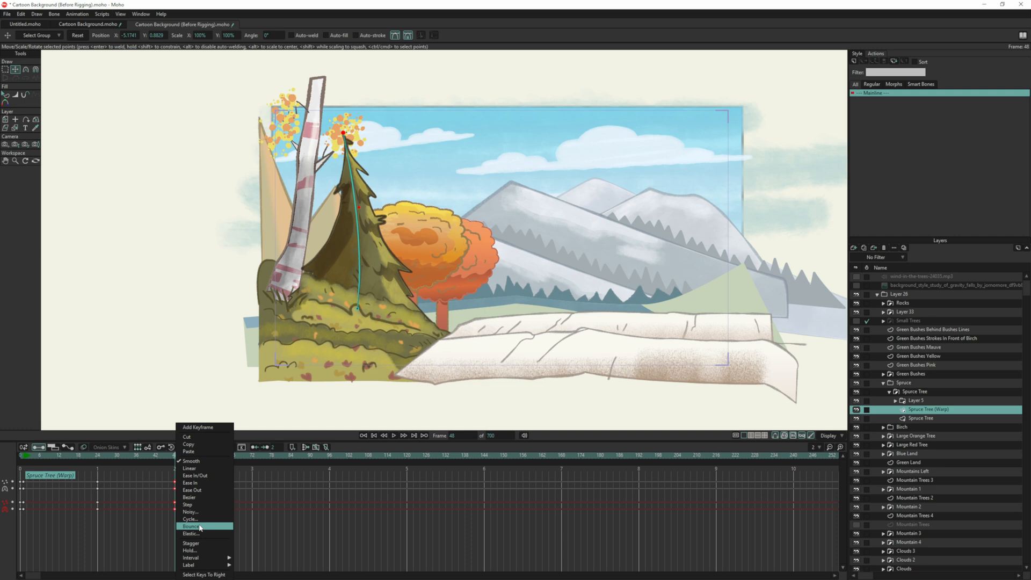
left_click(190, 518)
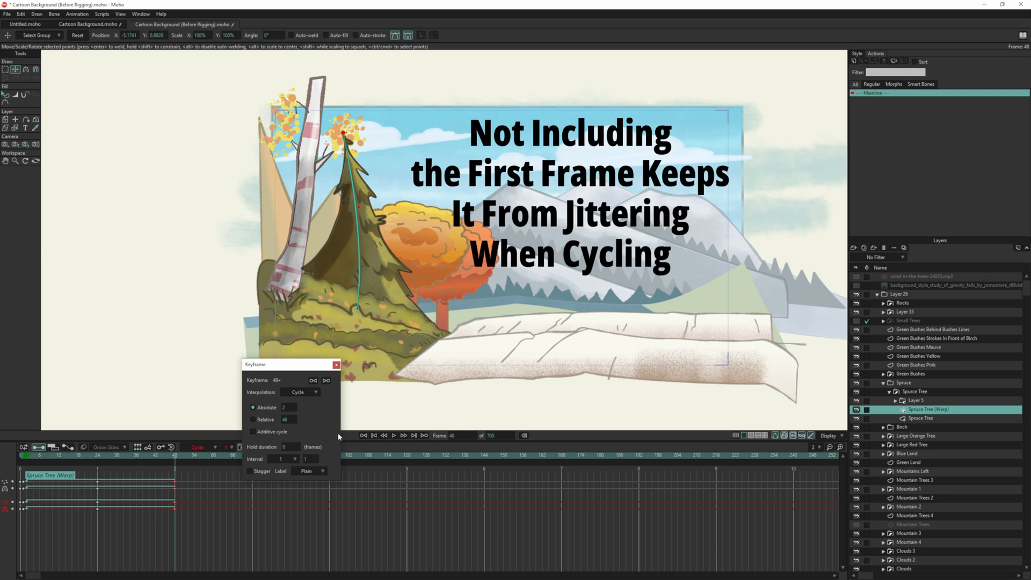
mouse_move(264, 390)
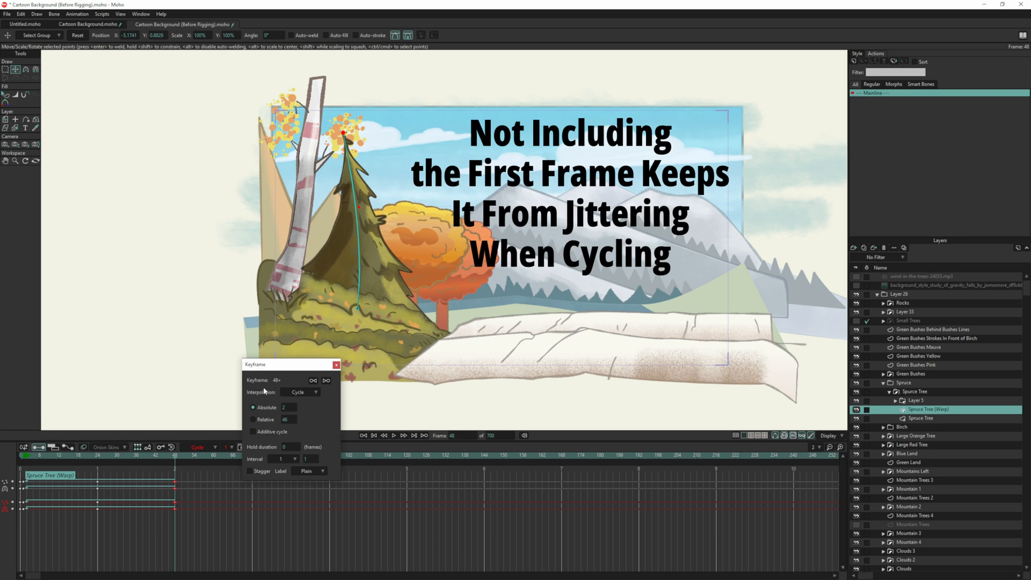
left_click(336, 364)
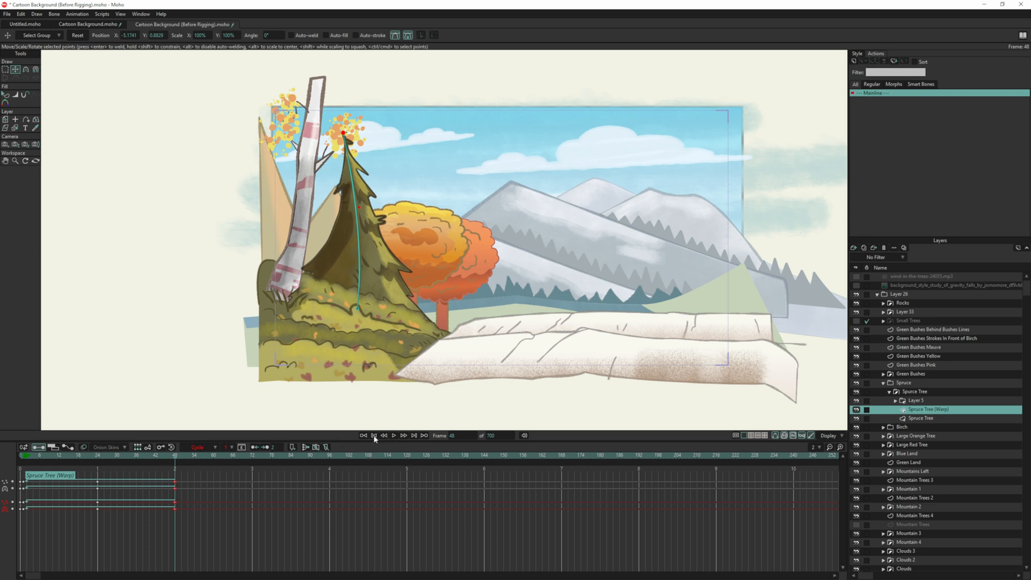
left_click(374, 435)
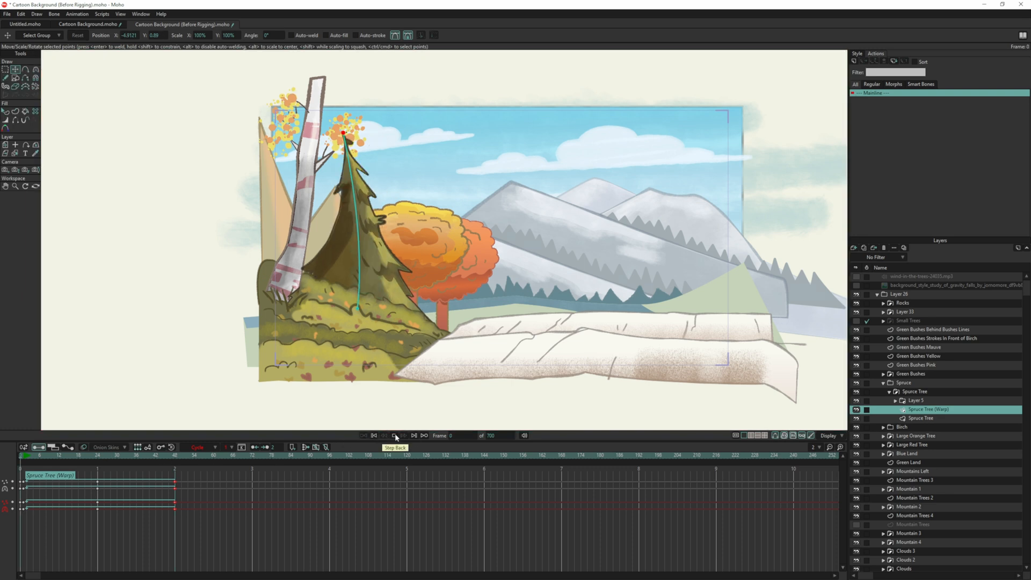
left_click(394, 435)
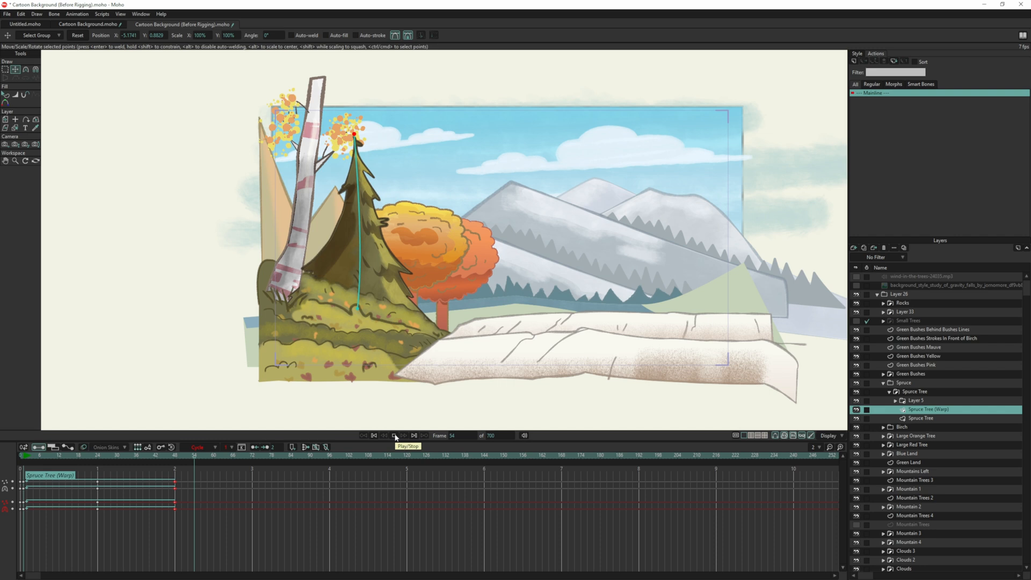
left_click(394, 435)
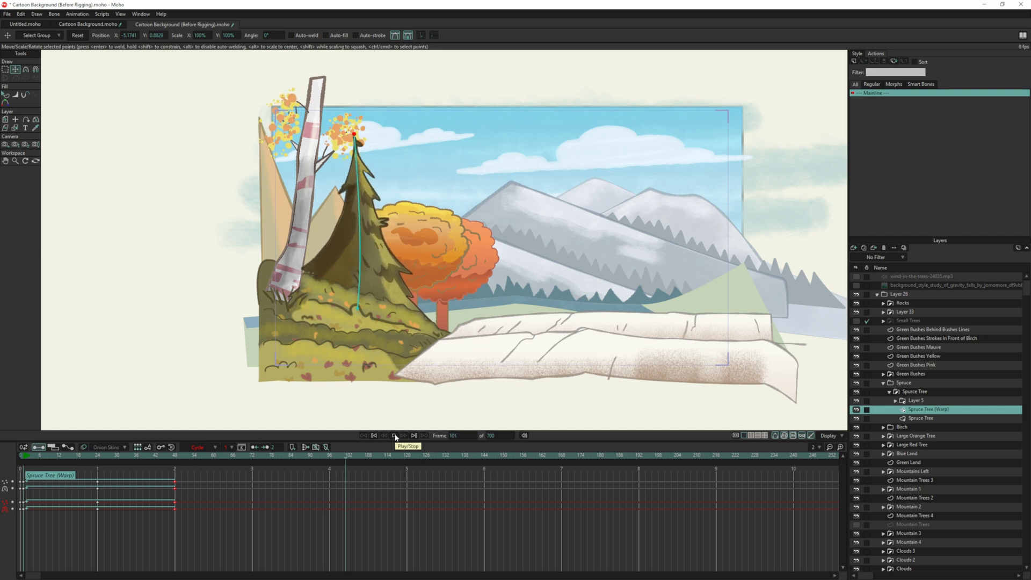
left_click(394, 436)
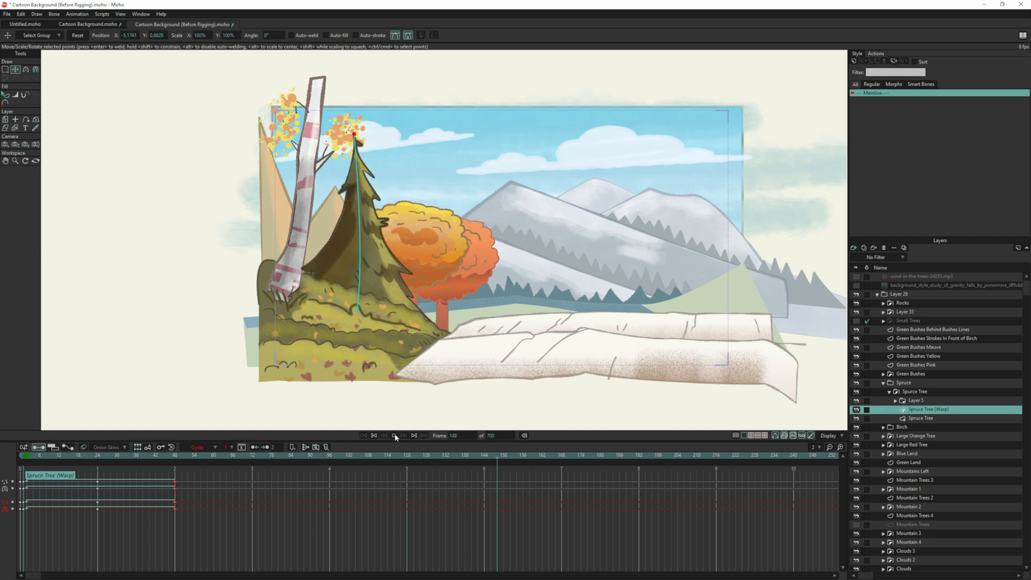
left_click(394, 436)
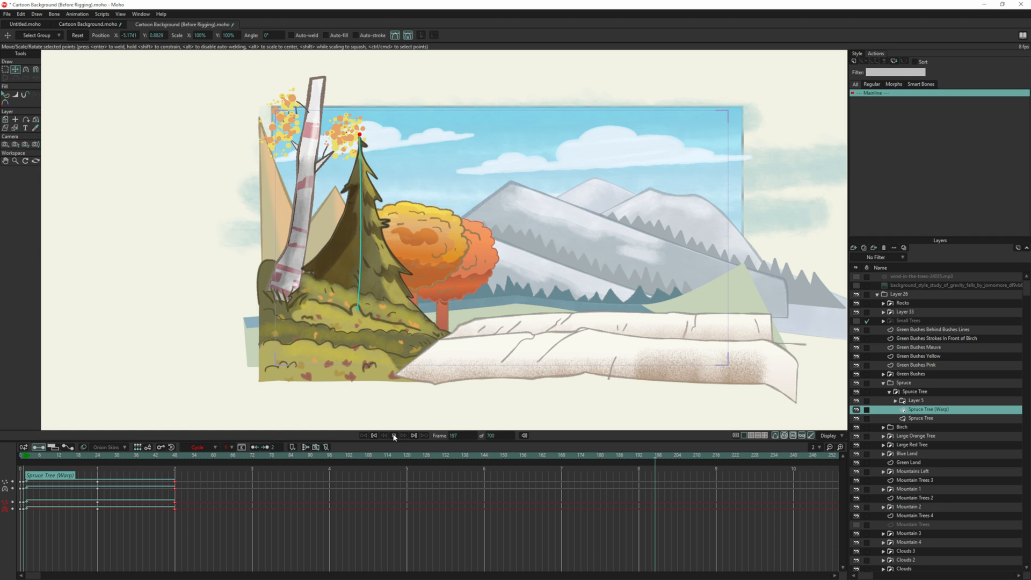
left_click(393, 435)
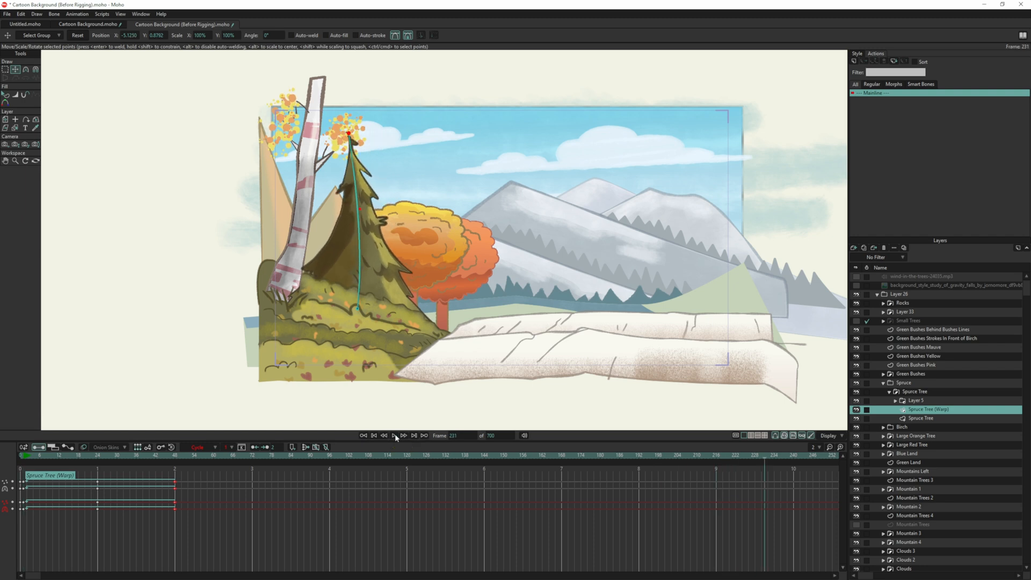